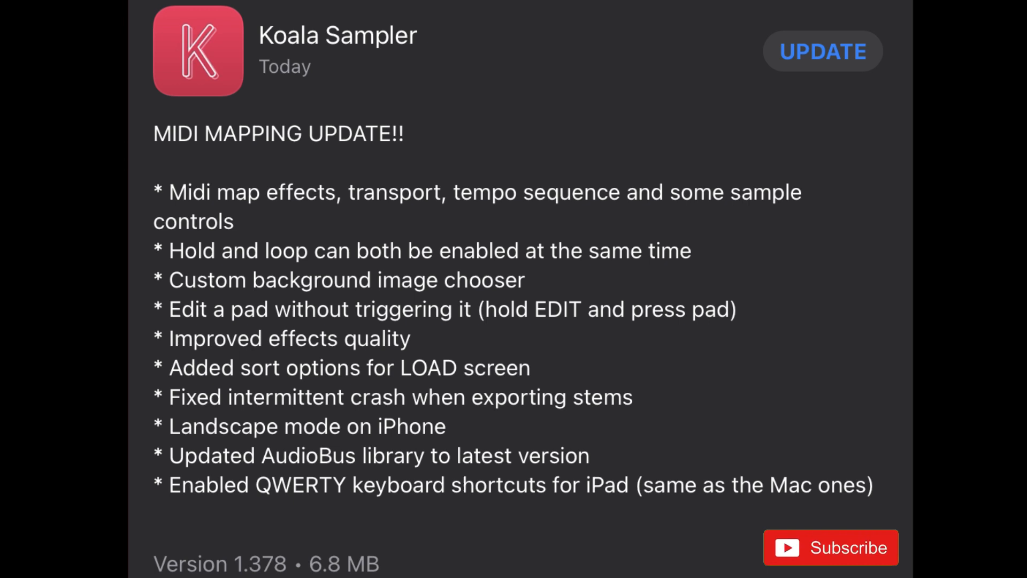
Step: Read the Koala Sampler 1.378 update notes in the App Store, then launch Koala Sampler
left_click(830, 548)
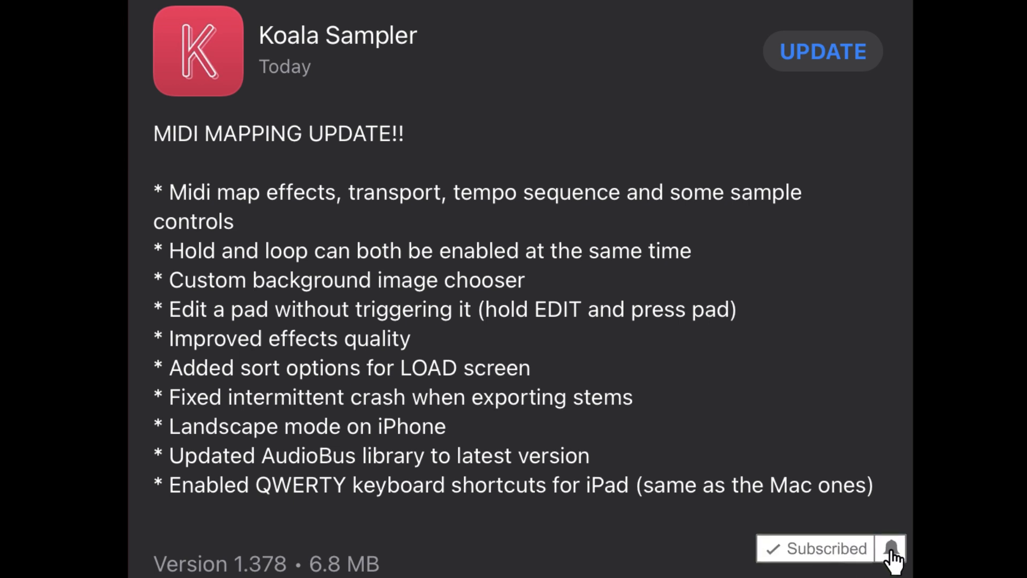
left_click(890, 548)
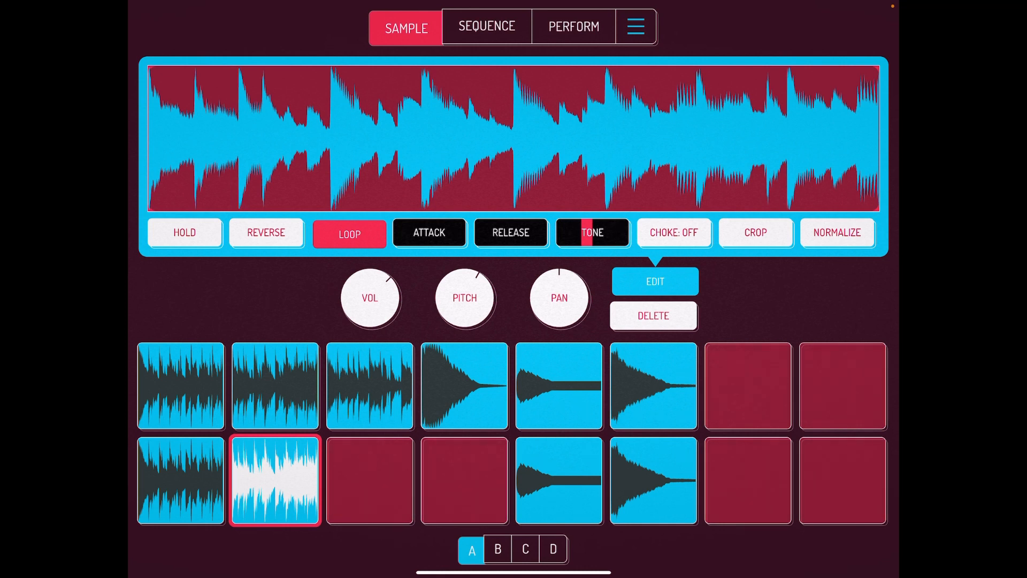
Step: Bring up the LOAD list of saved songs from the hamburger menu
left_click(634, 26)
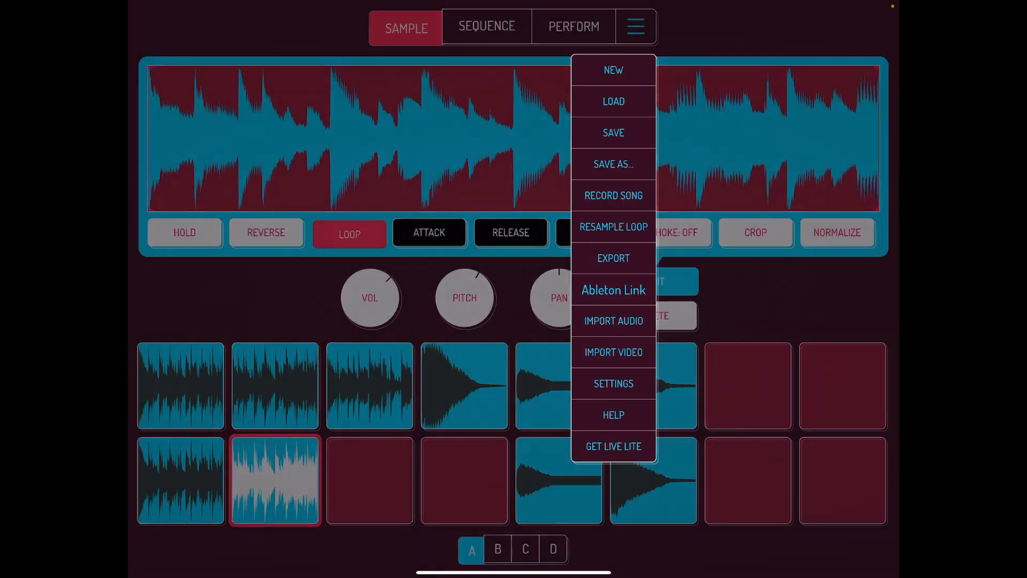
left_click(613, 101)
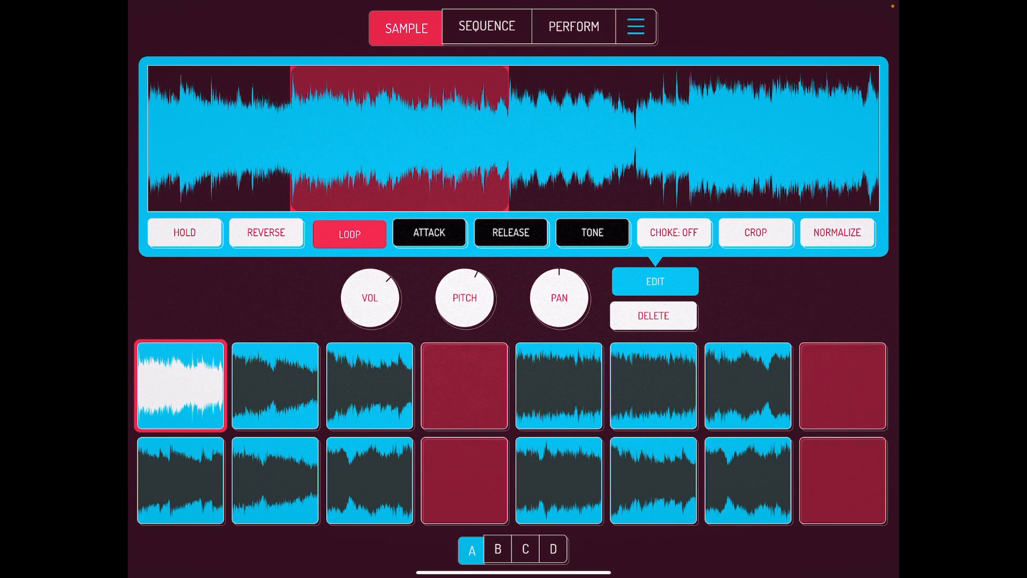
left_click(487, 26)
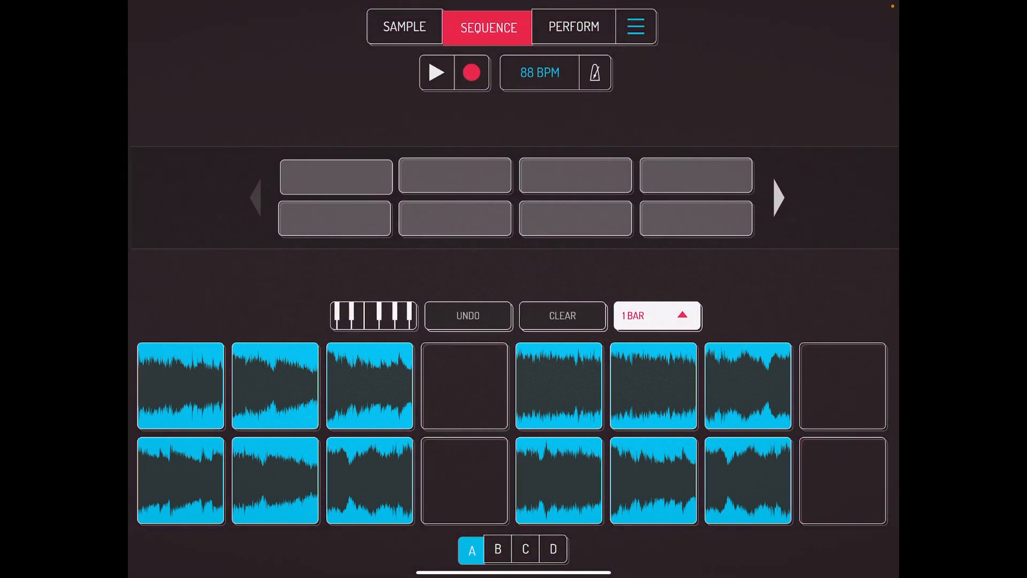
left_click(573, 27)
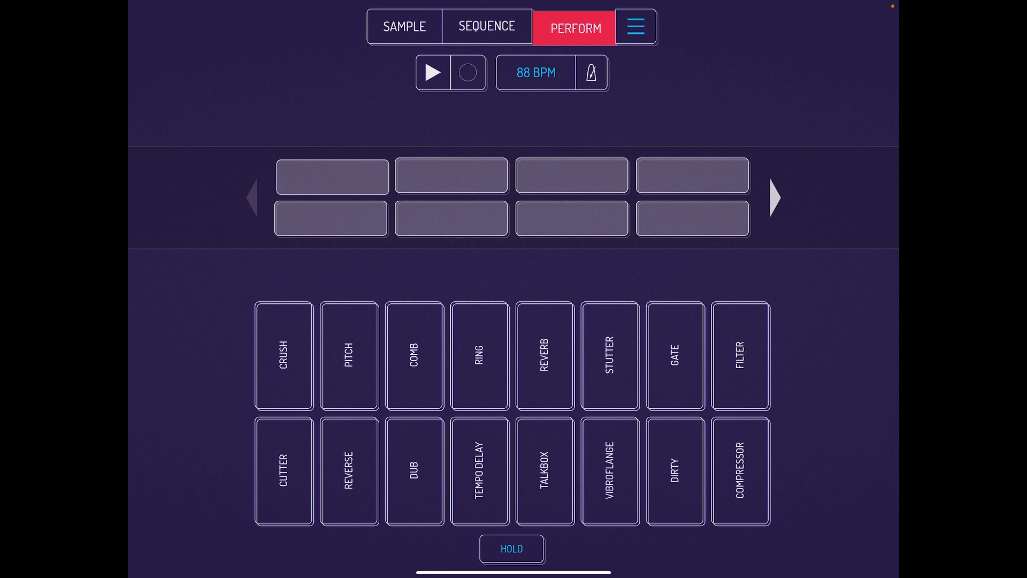
left_click(404, 27)
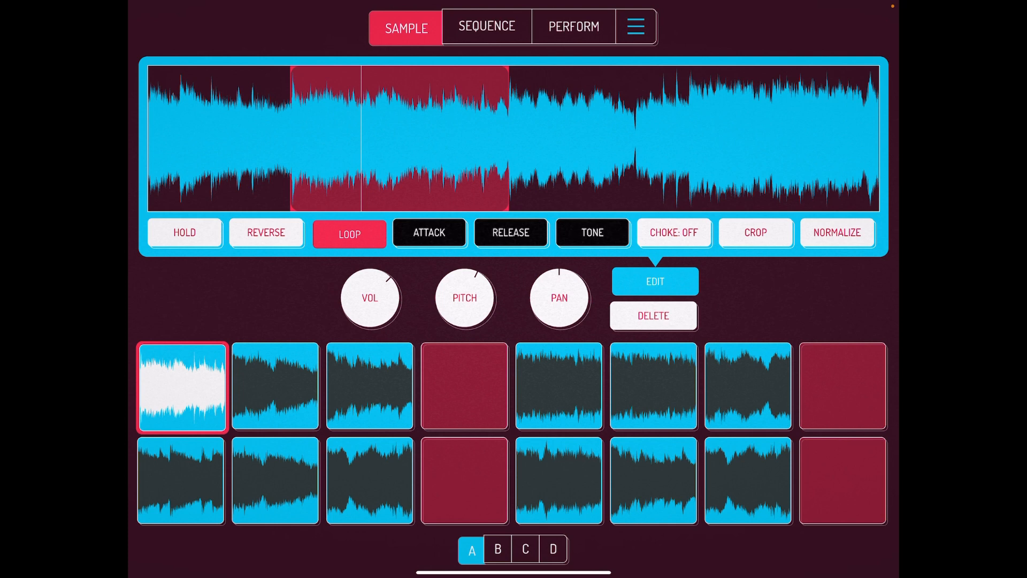
Step: Audition the second, bottom-row and first pads, then show the 88 BPM sequencer screen
left_click(274, 385)
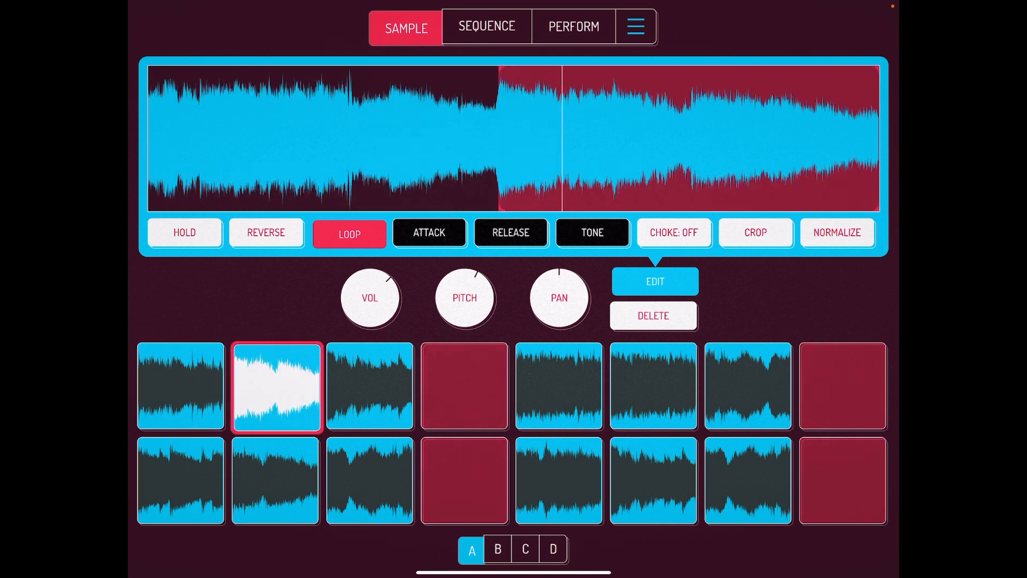
left_click(181, 386)
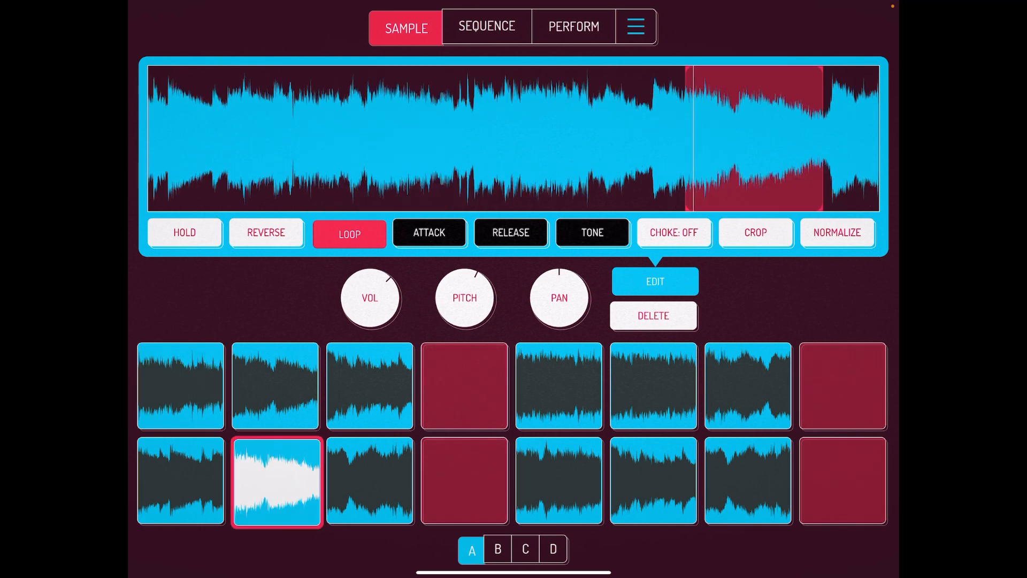
left_click(181, 385)
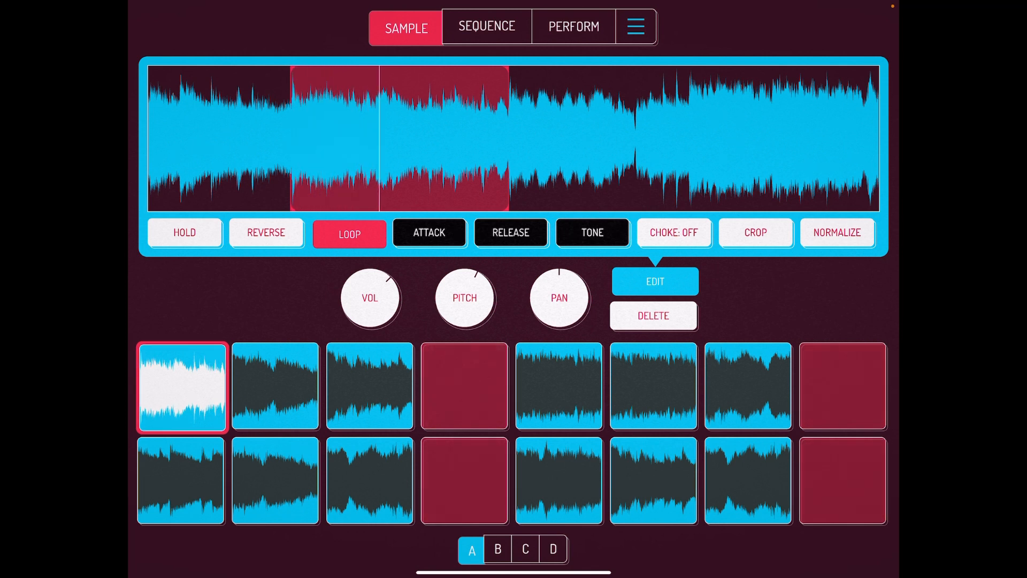
left_click(184, 233)
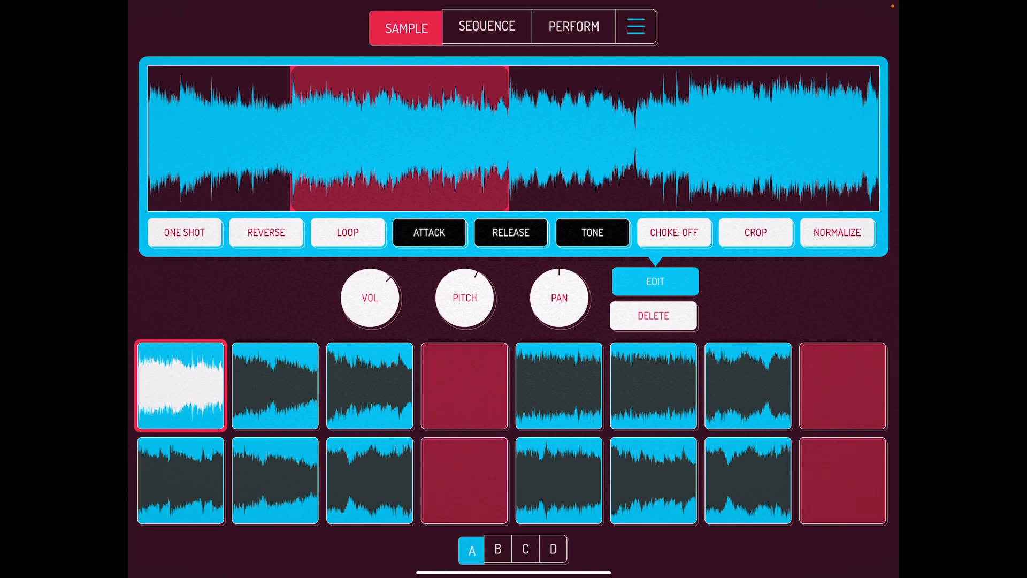
left_click(487, 27)
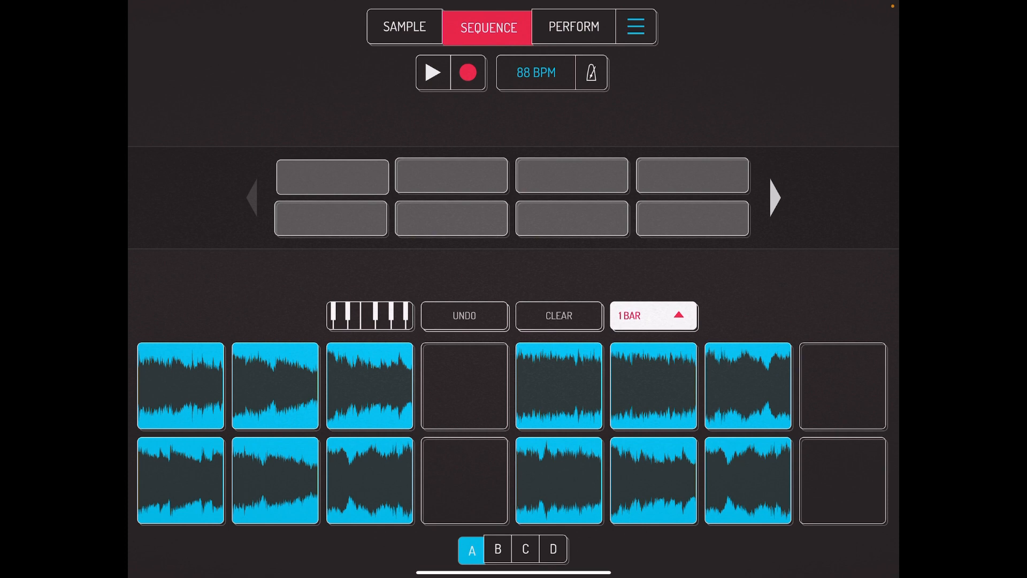
Step: Turn on HOLD alongside LOOP for the first pad and show the PERFORM effects screen
left_click(572, 27)
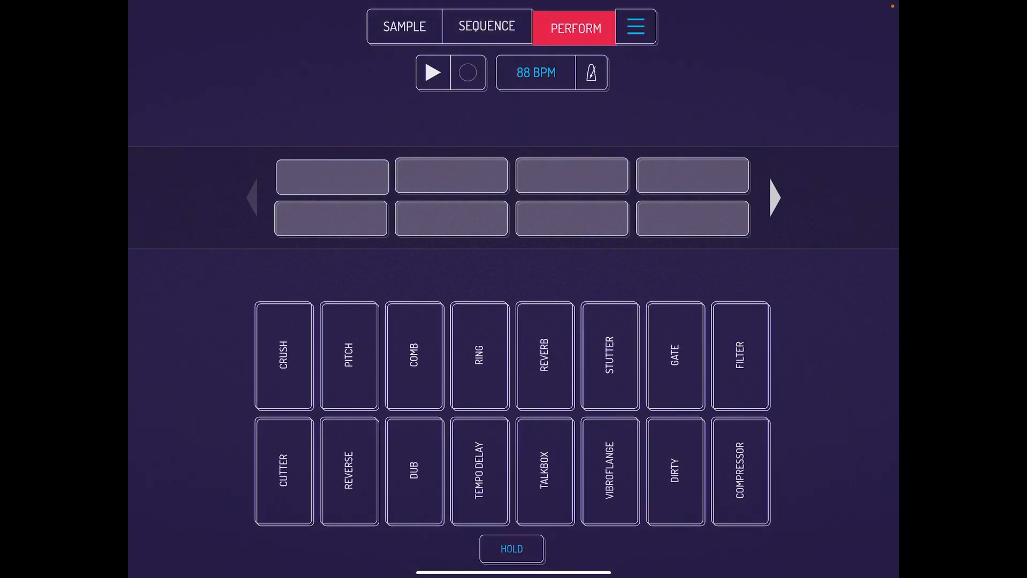
left_click(405, 26)
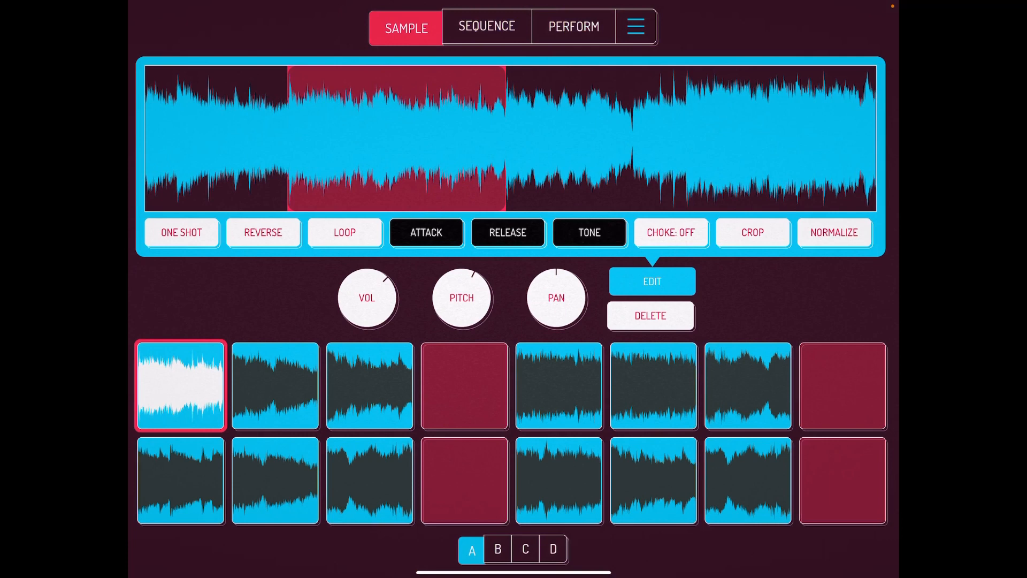
left_click(344, 232)
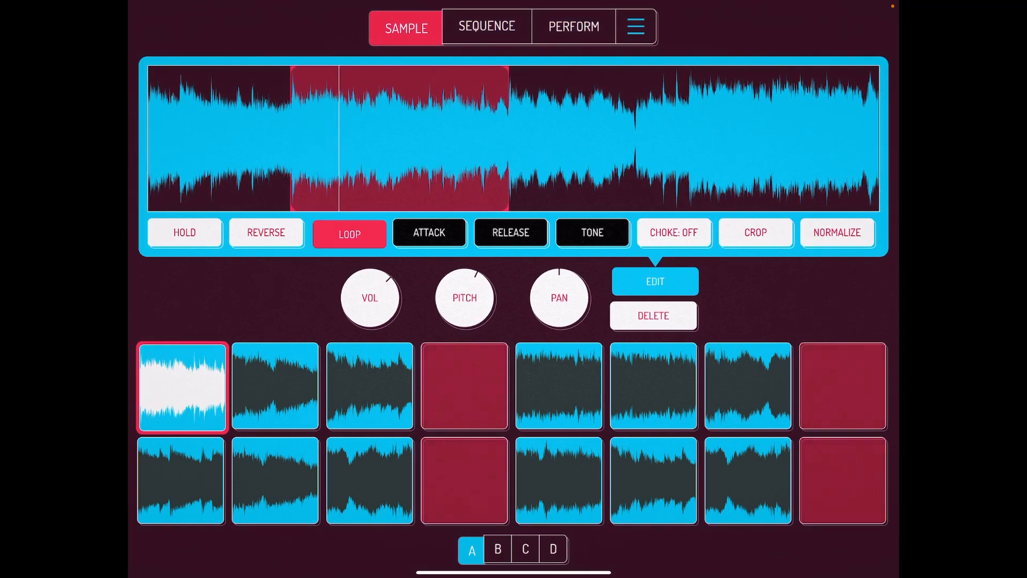
left_click(186, 233)
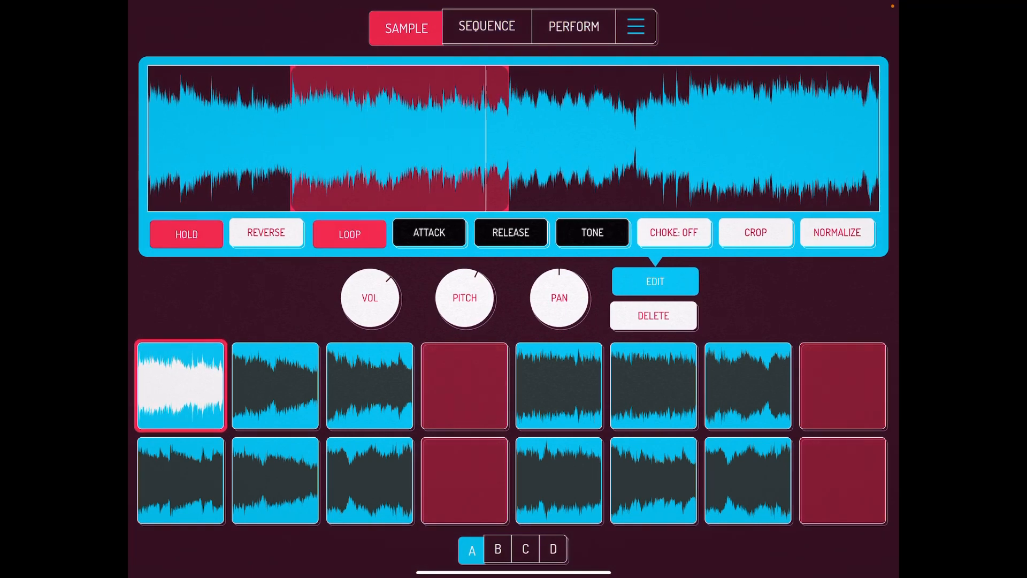
left_click(573, 26)
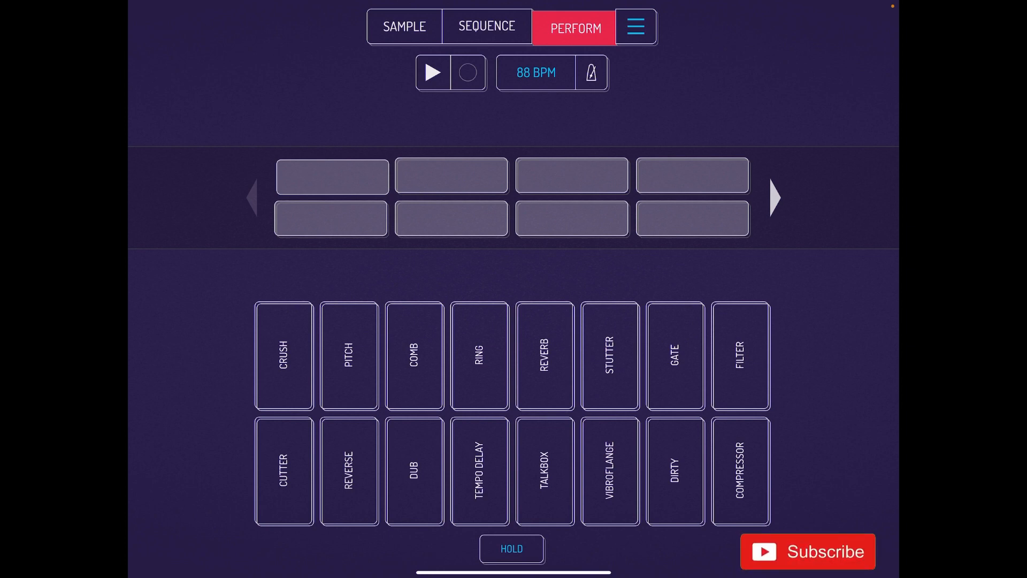
Step: Try Talkbox at full strength, Vibroflange, Reverse, Filter and Pitch, then return to SAMPLE
left_click(808, 551)
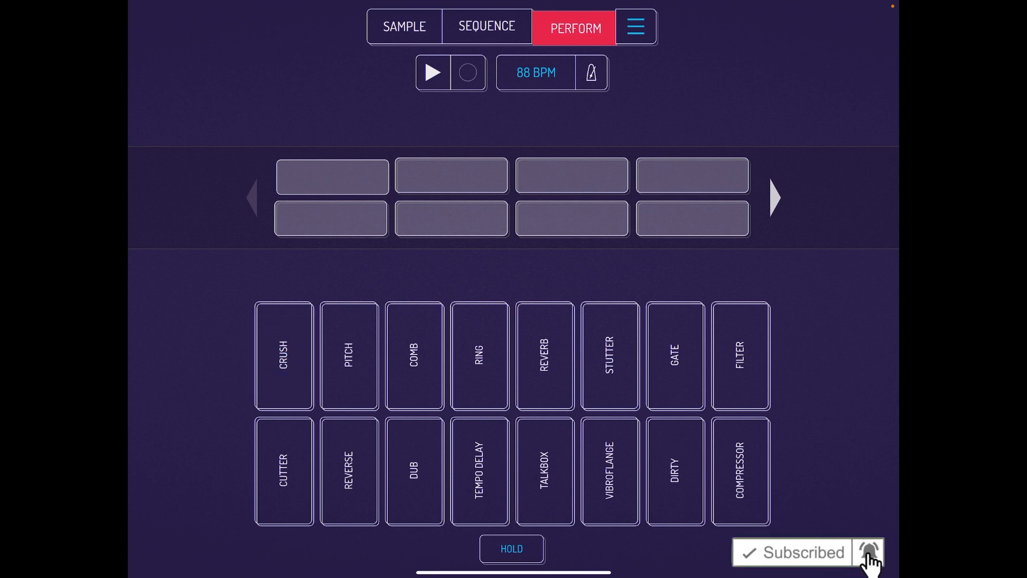
left_click(545, 472)
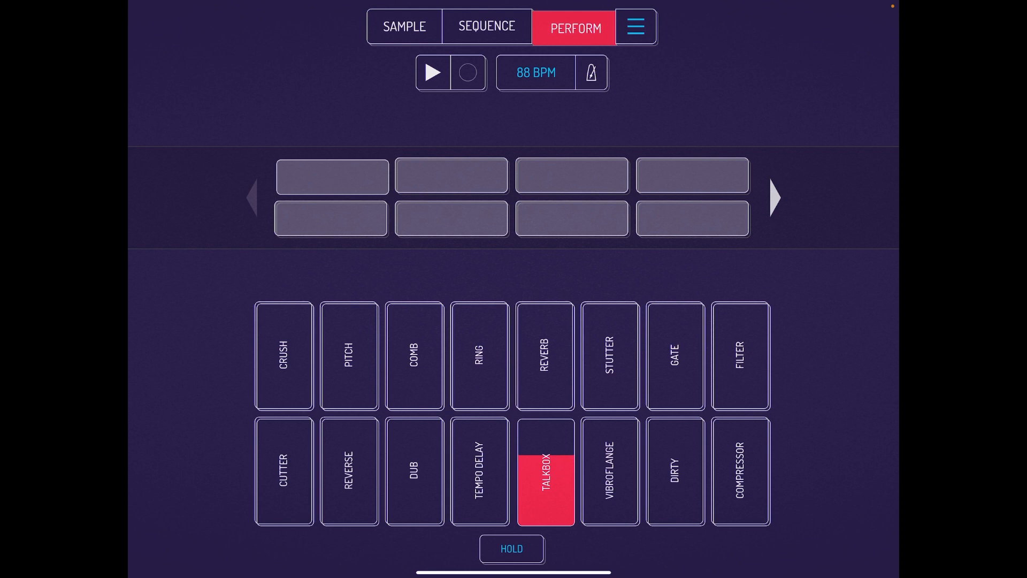
left_click(546, 472)
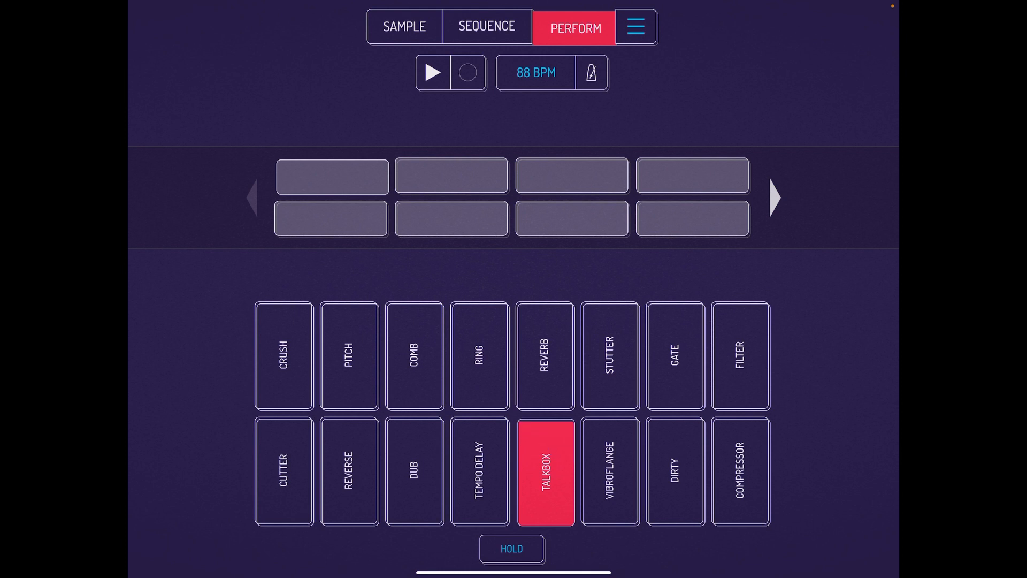
left_click(609, 472)
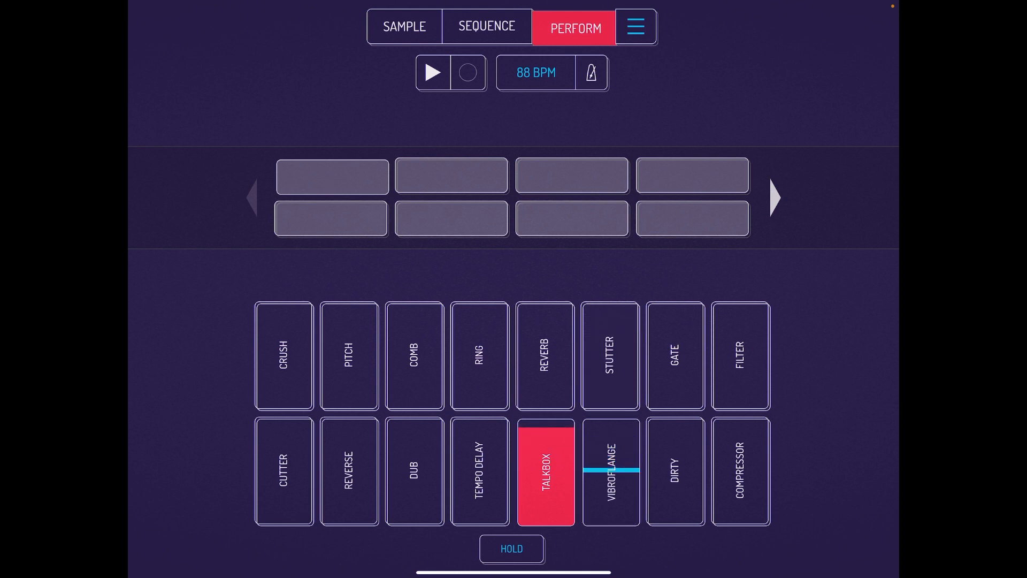
left_click(348, 472)
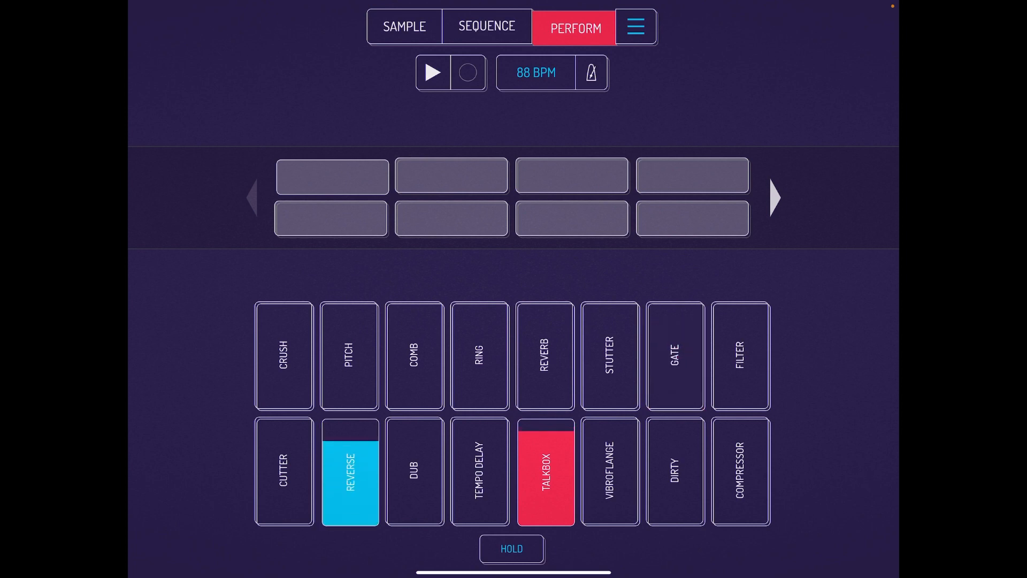
left_click(739, 356)
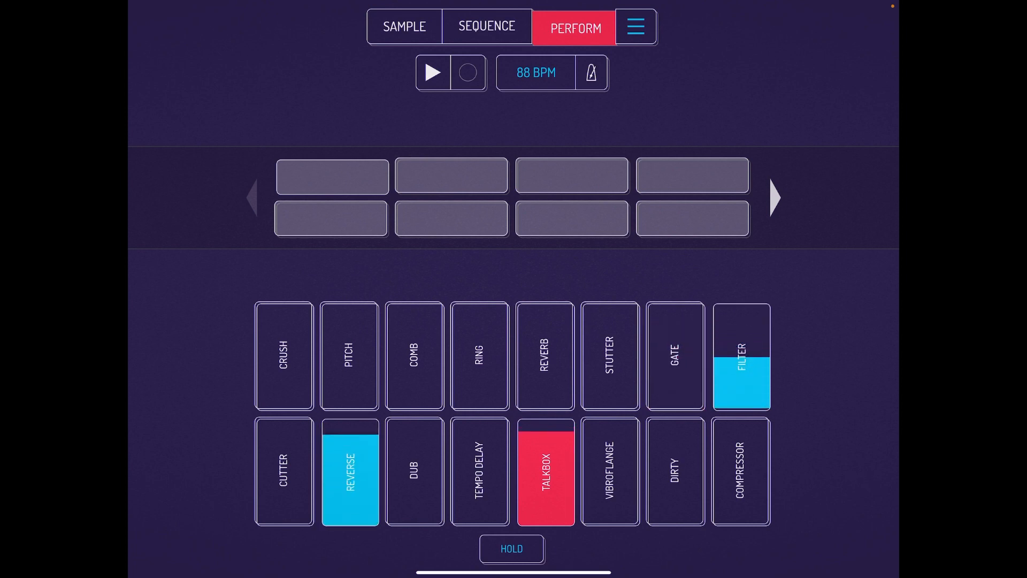
left_click(349, 356)
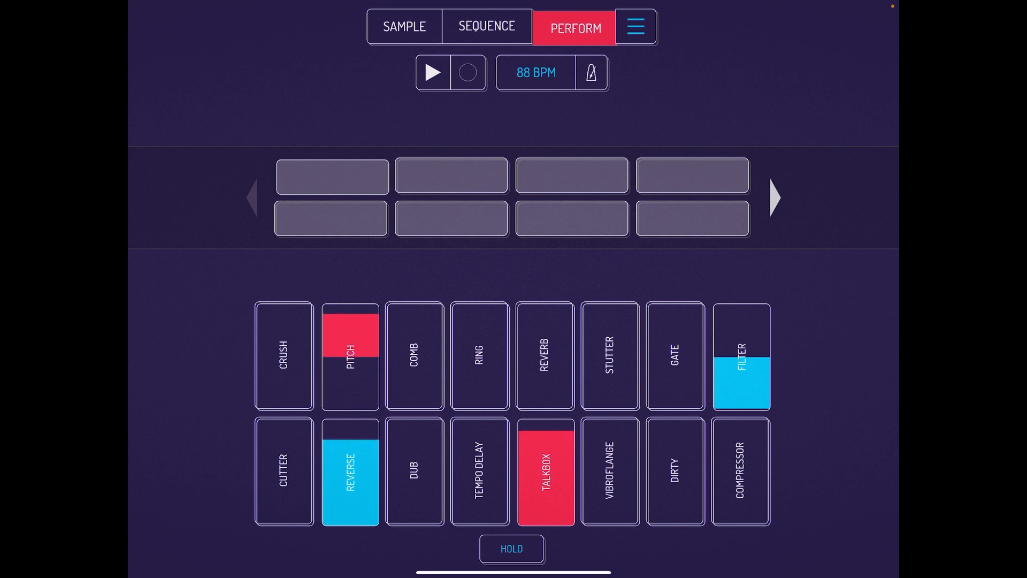
left_click(405, 27)
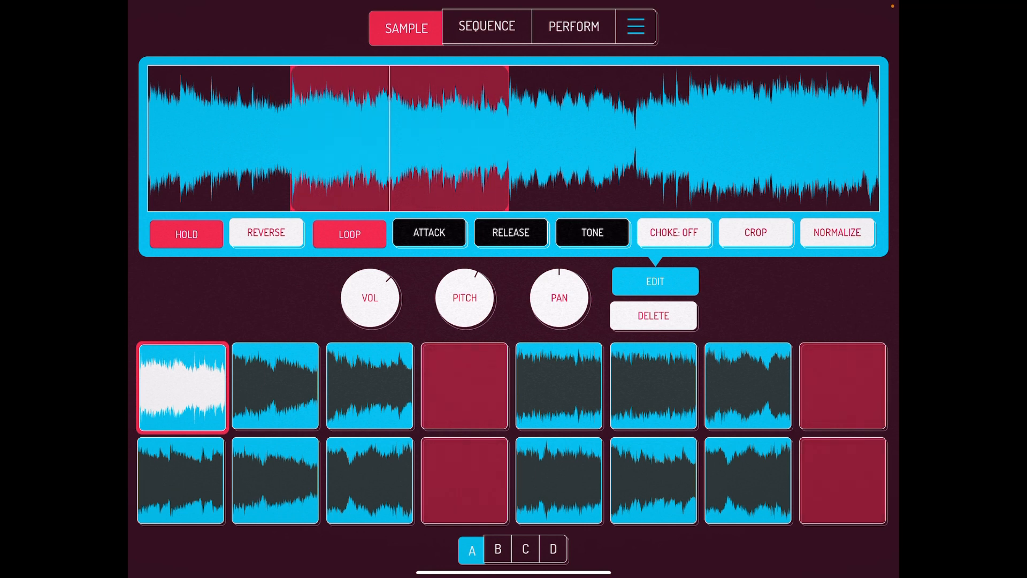
Step: Turn off the first pad's hold, set tempo to 77.5 BPM, enable the metronome and play
left_click(187, 233)
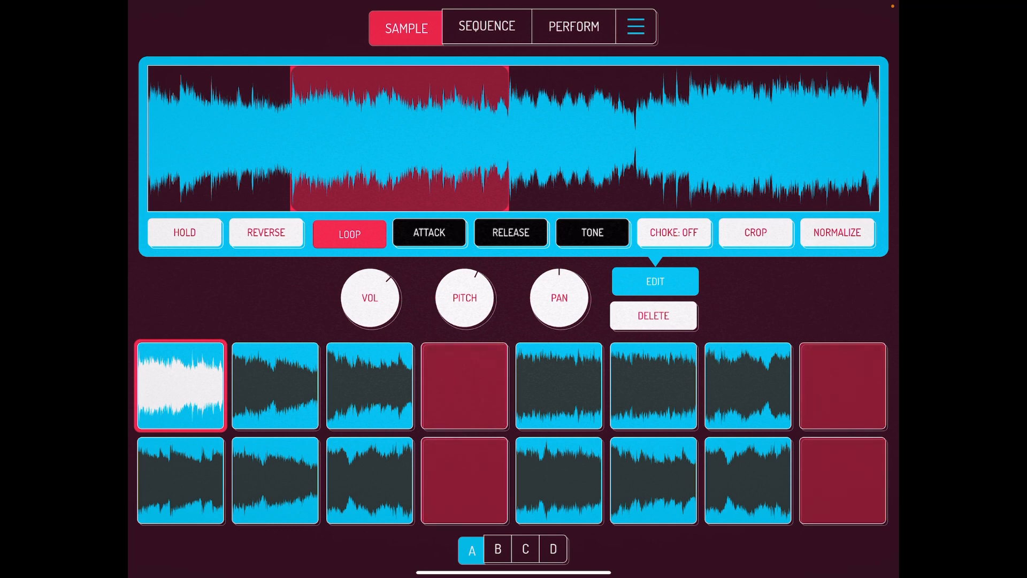
left_click(486, 27)
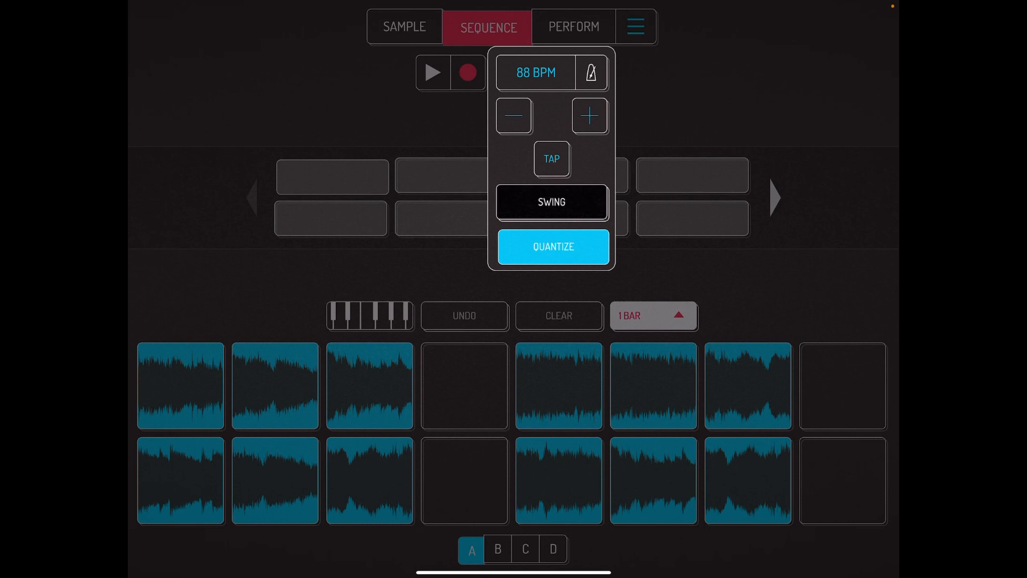
left_click(535, 72)
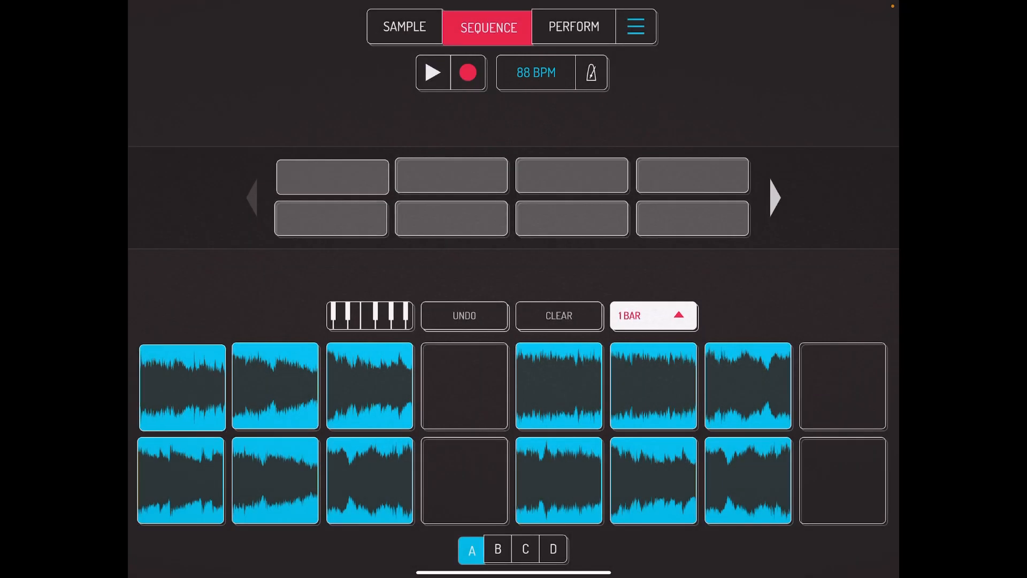
left_click(182, 386)
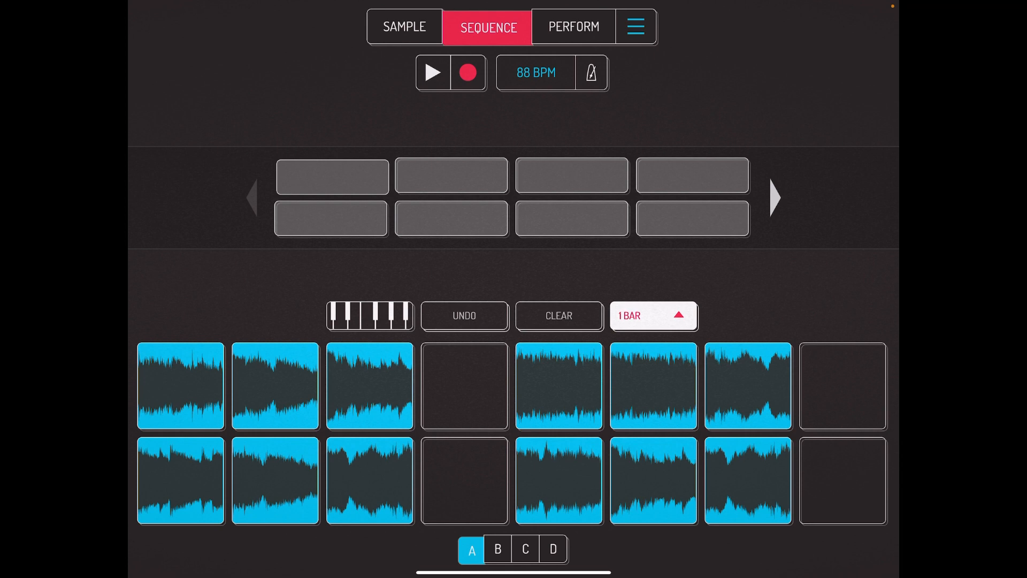
left_click(535, 73)
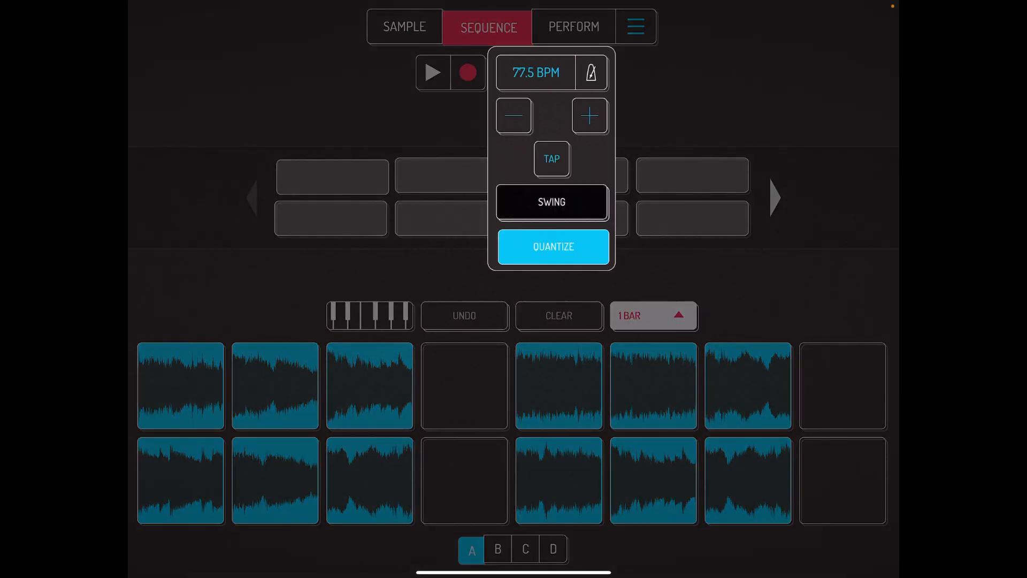
left_click(591, 73)
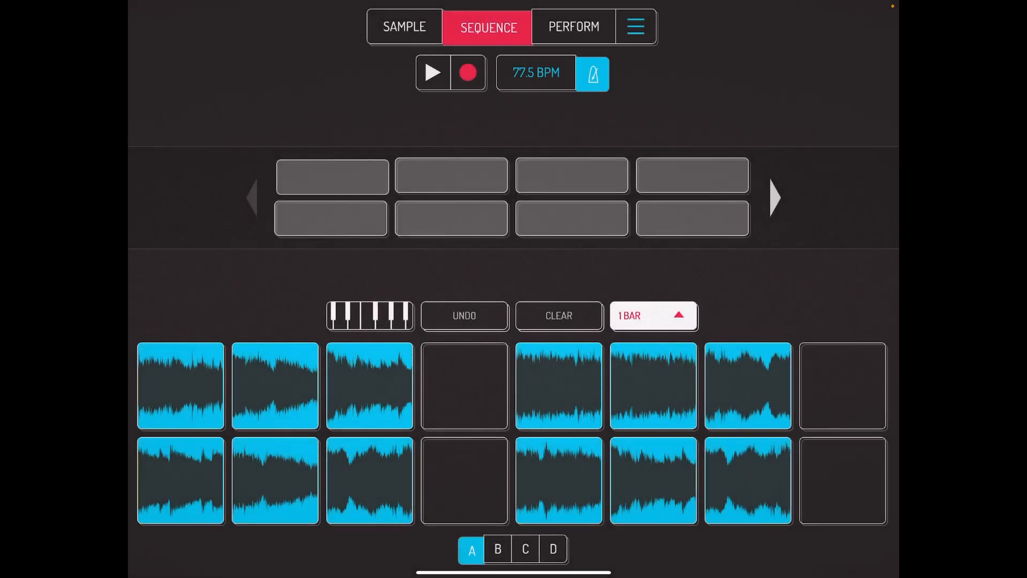
left_click(433, 73)
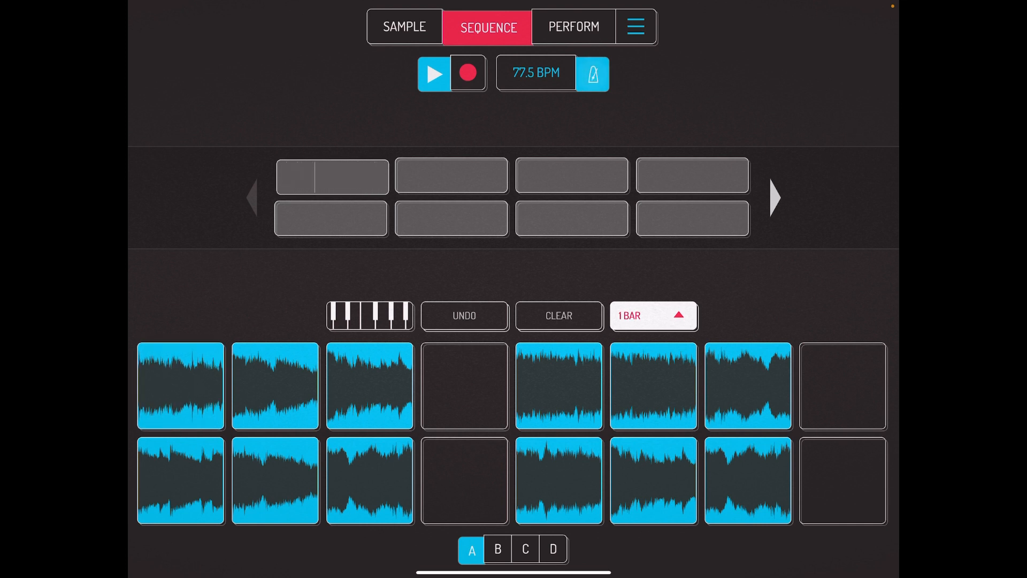
Step: Record a one-bar pattern into the first sequence slot, then return to the sample editor
left_click(466, 74)
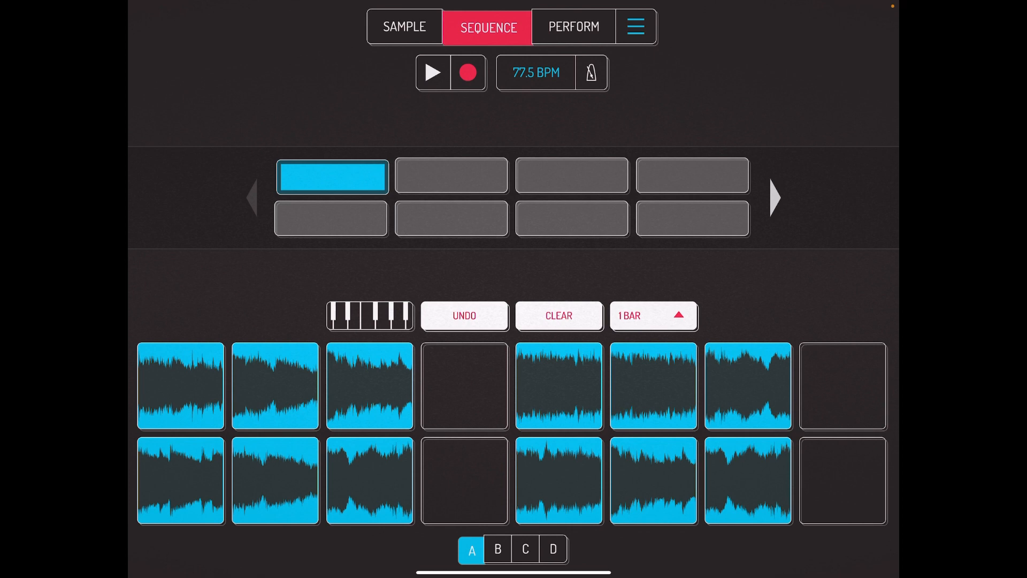
left_click(405, 26)
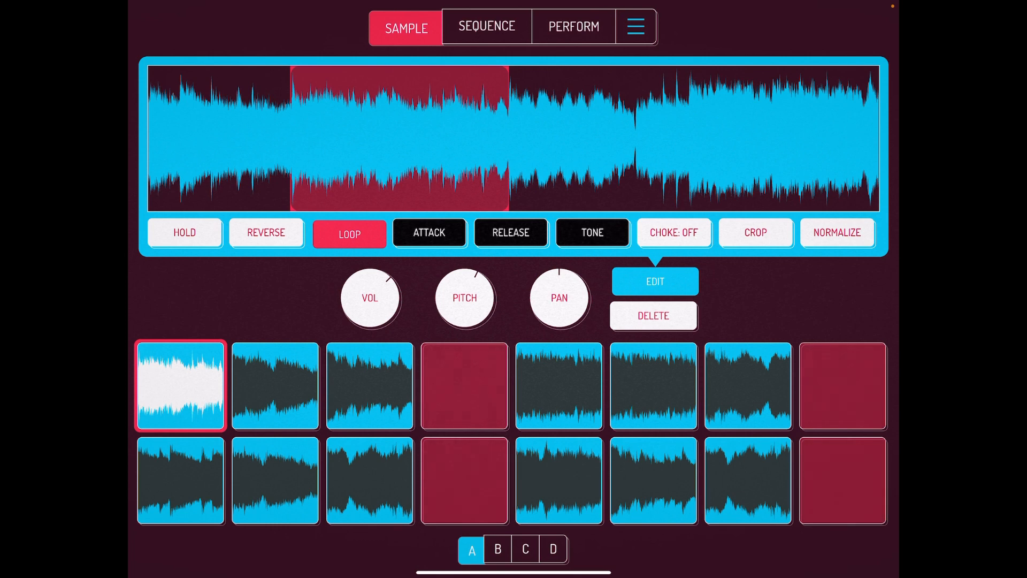
Step: In Settings, set the beach photo of three people in white as the background image
left_click(634, 27)
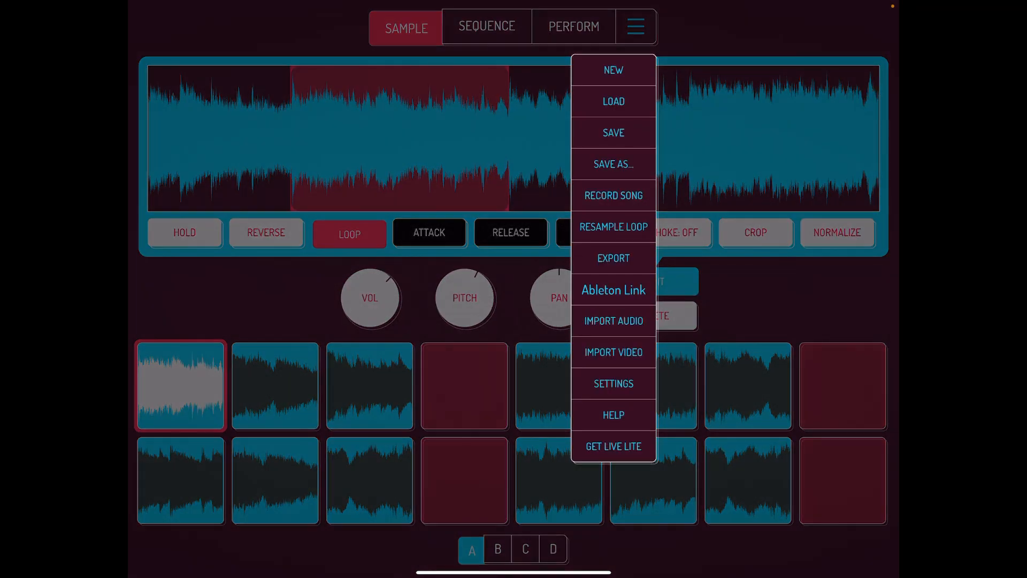
left_click(613, 383)
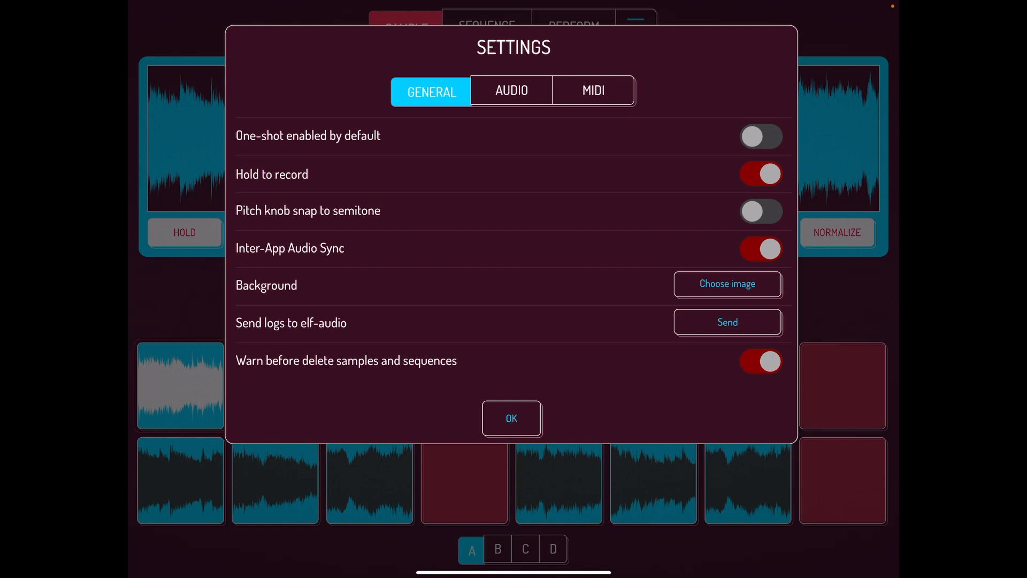
left_click(726, 283)
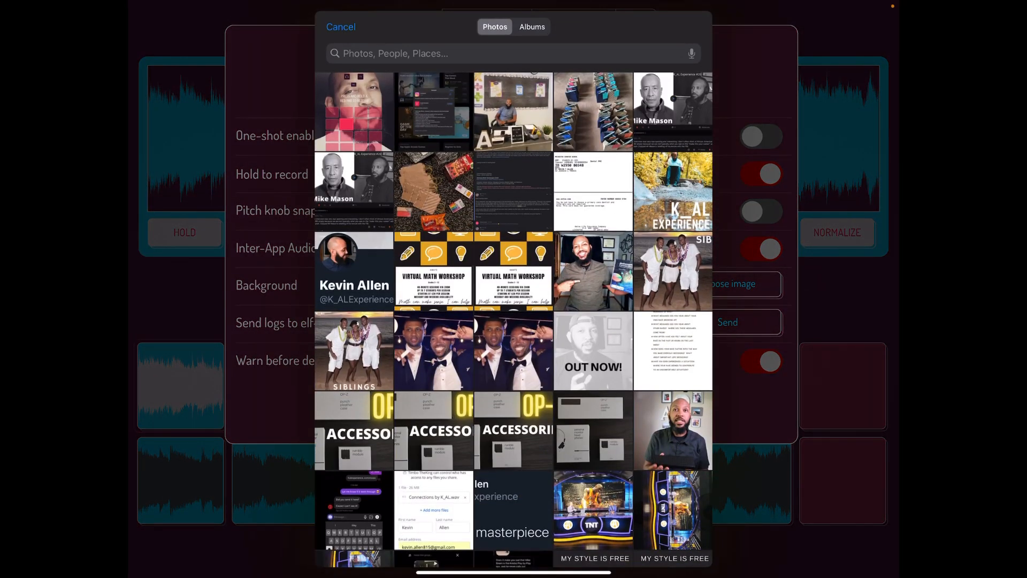
scroll("down", 3)
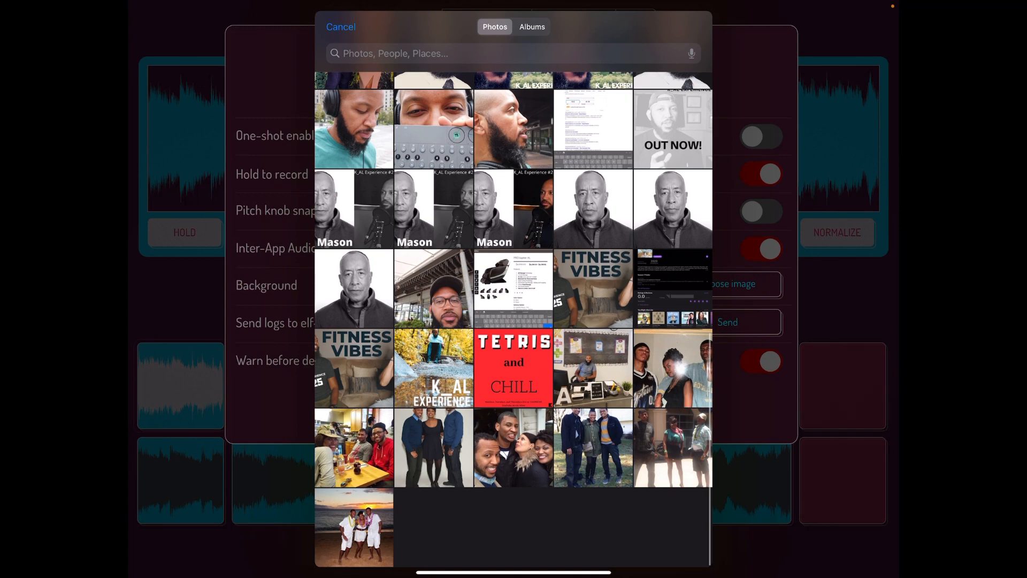
scroll("down", 3)
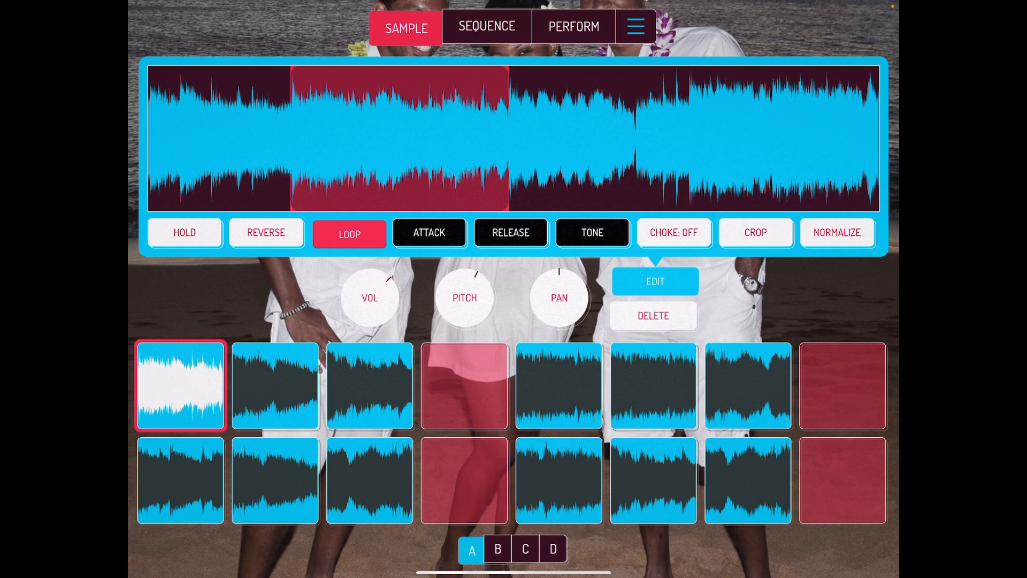
Step: Browse pad bank D, then switch to pad bank C
left_click(553, 549)
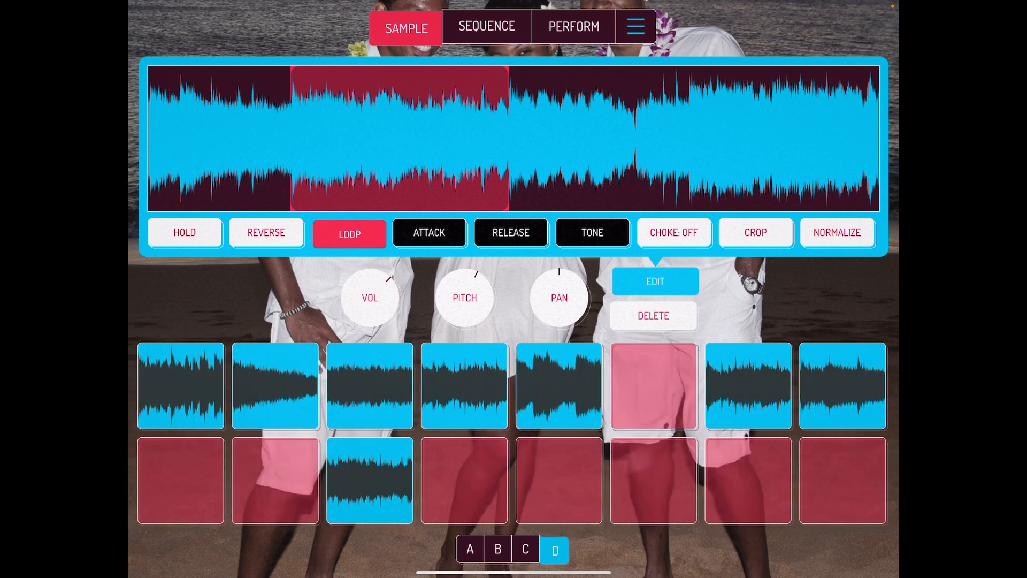
left_click(526, 549)
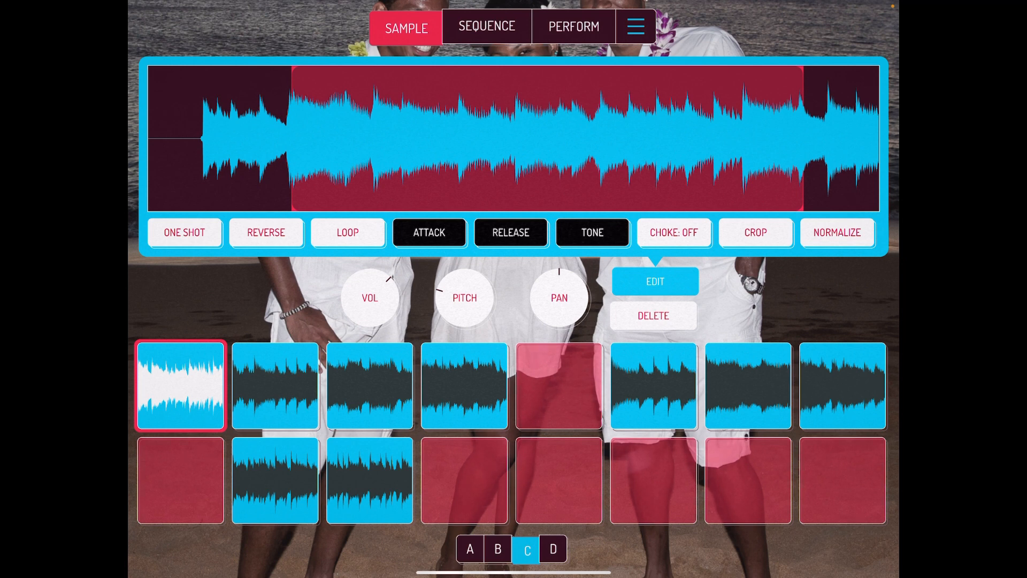
Step: Play bank C's sixth, third and fourth pads, toggling the waveform editor and ending with it hidden
left_click(652, 385)
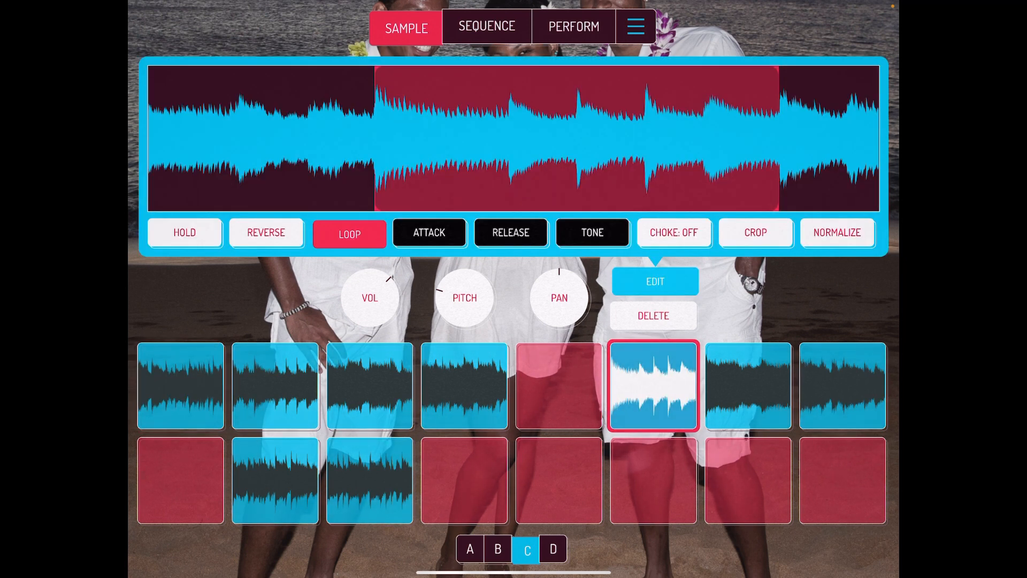
left_click(370, 385)
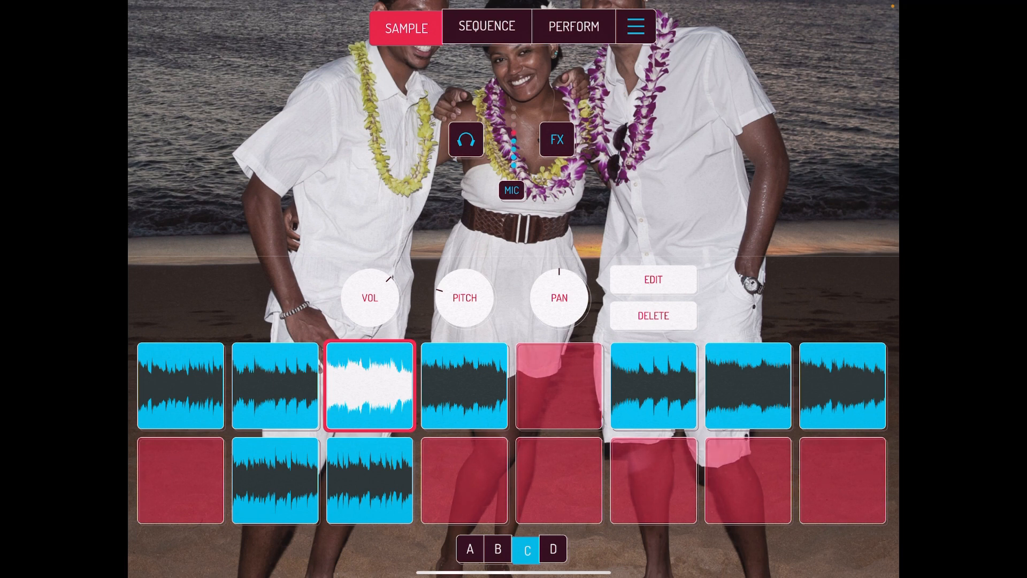
left_click(653, 280)
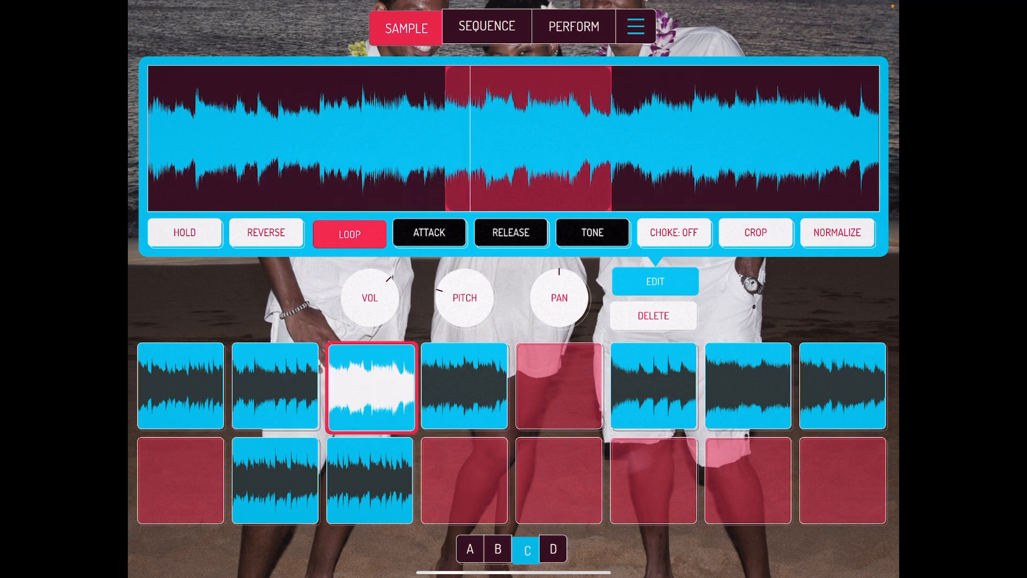
left_click(370, 479)
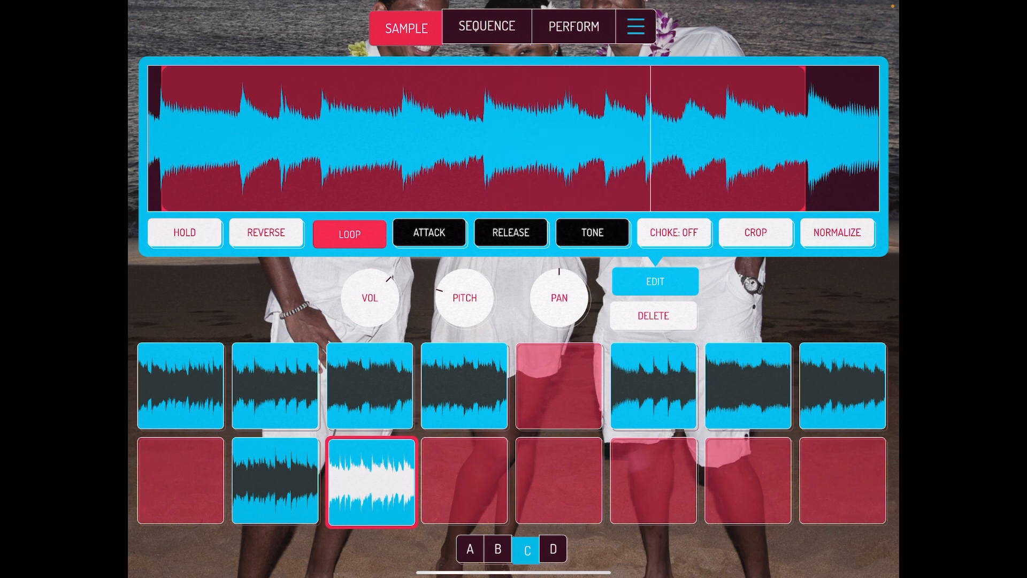
left_click(185, 232)
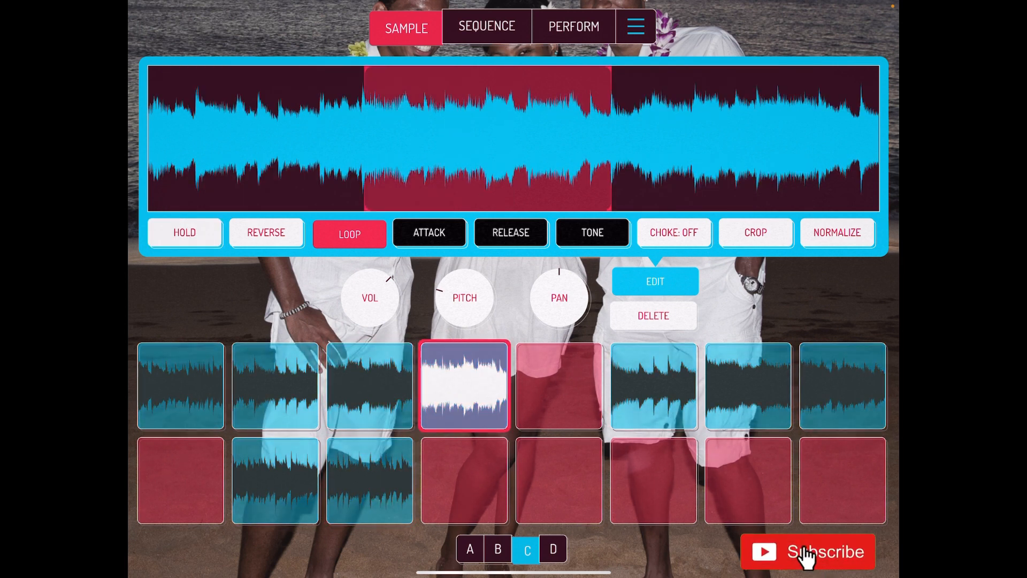
left_click(828, 551)
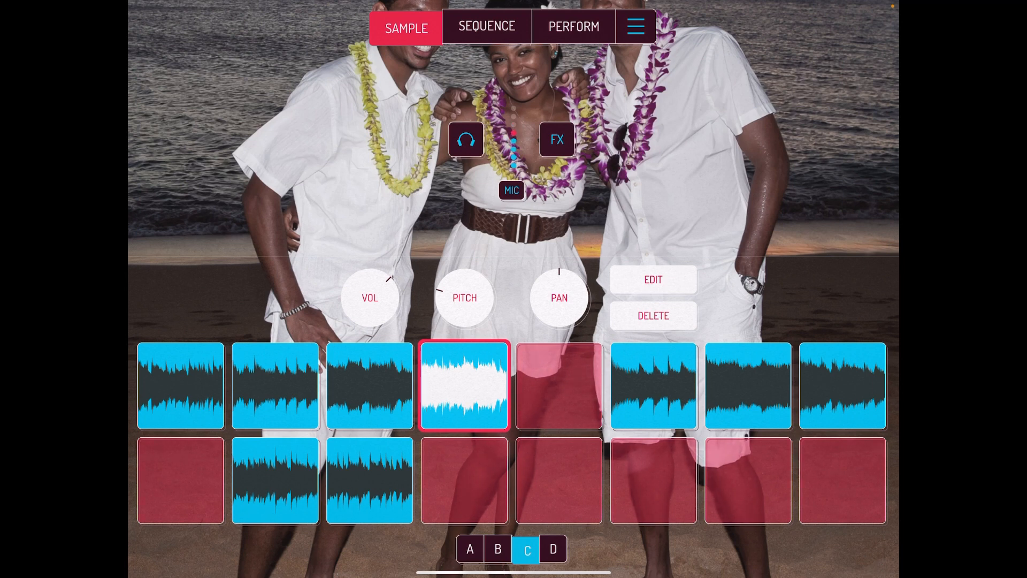
left_click(487, 27)
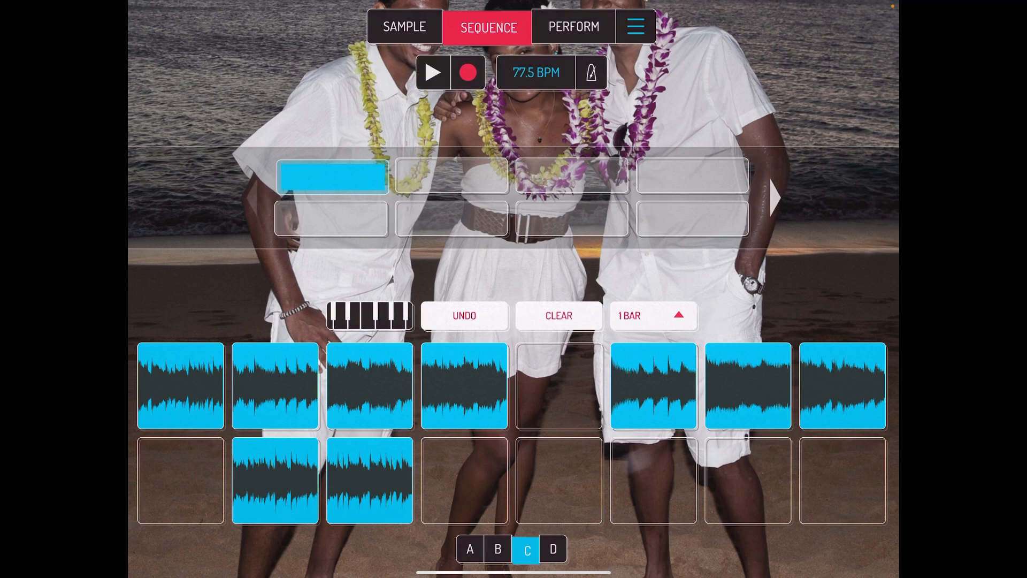
left_click(406, 27)
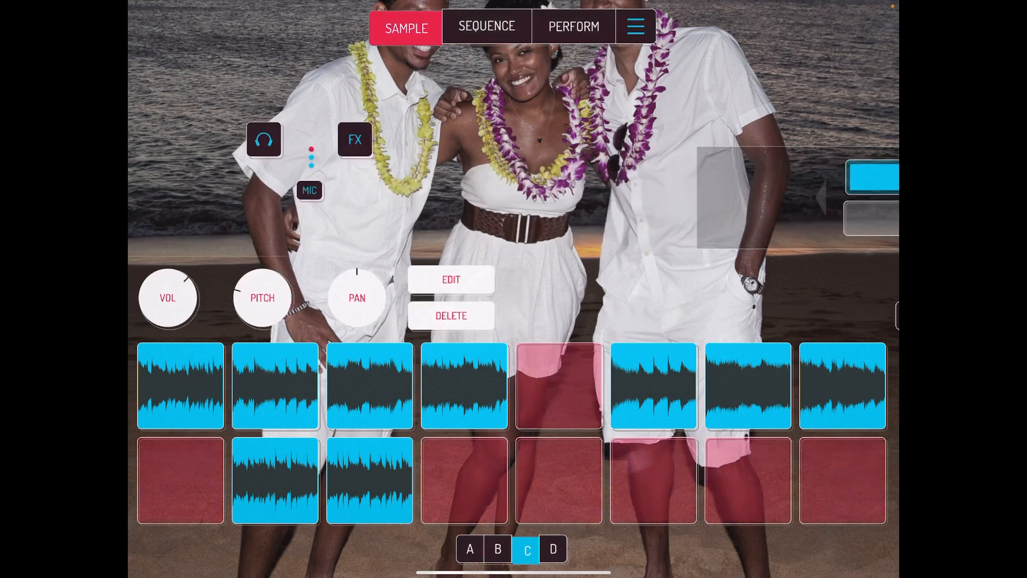
left_click(464, 385)
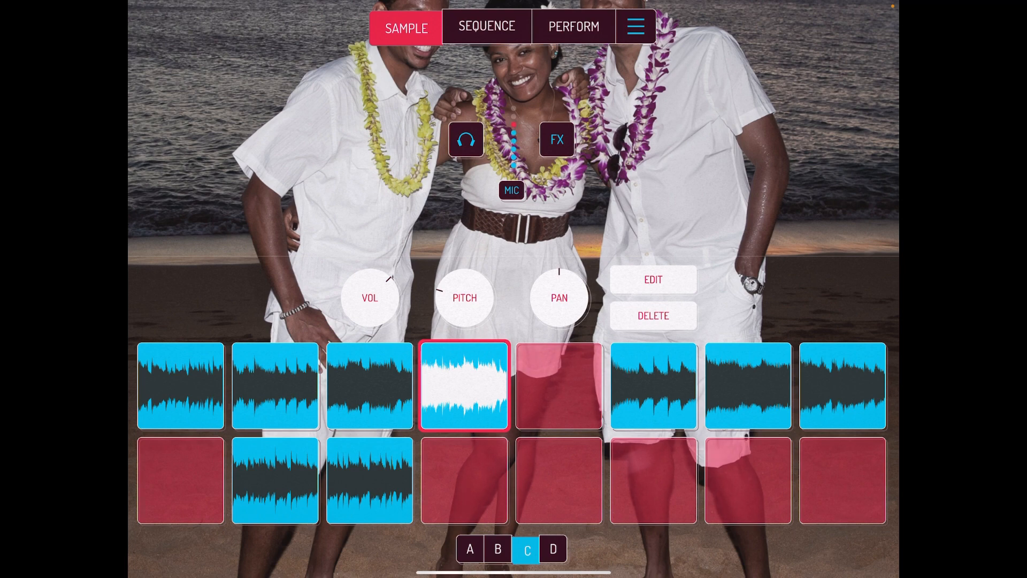
Step: Show pad bank D, play its seventh pad, then choose LOAD from the hamburger menu
left_click(553, 549)
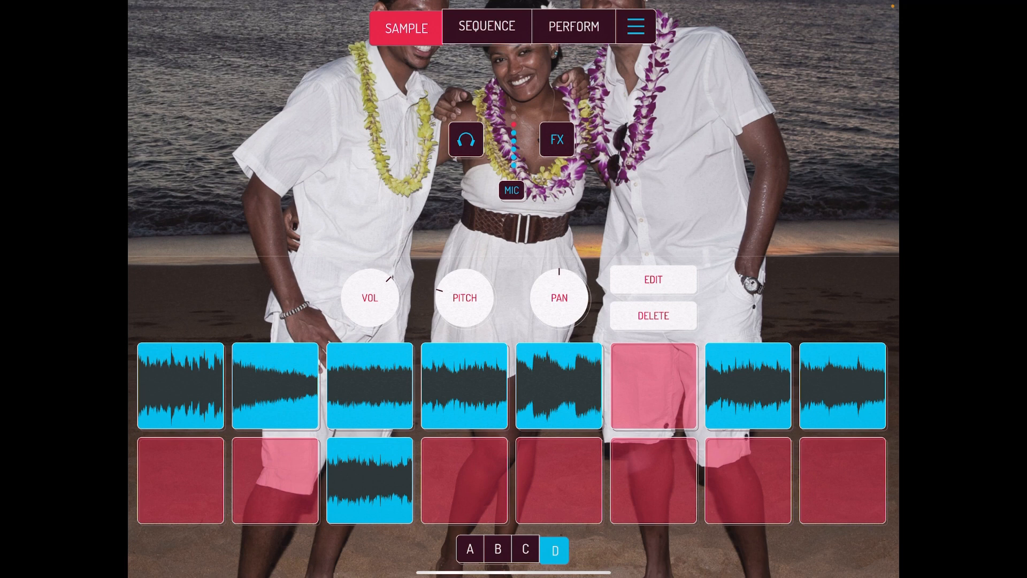
left_click(747, 385)
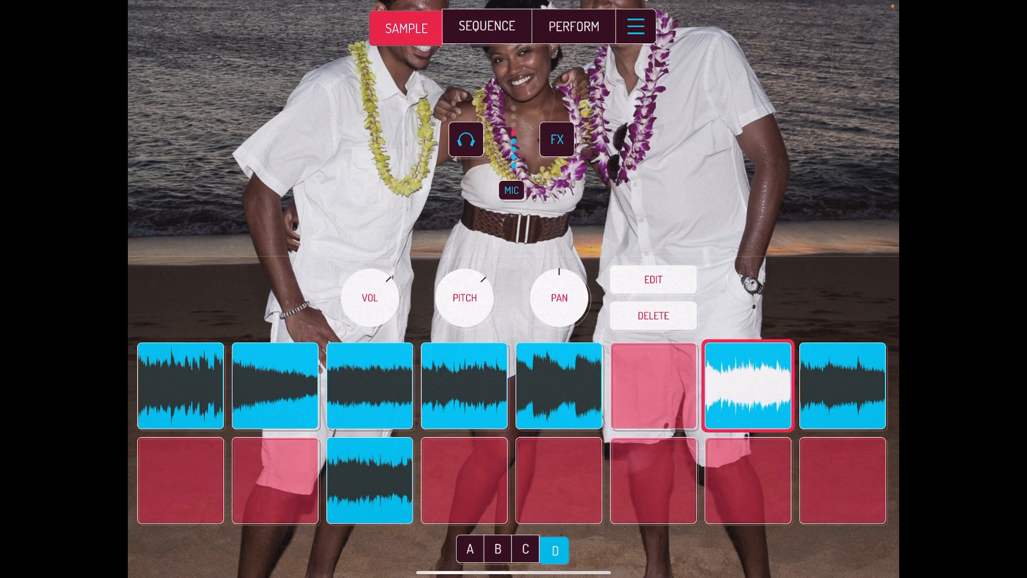
left_click(511, 190)
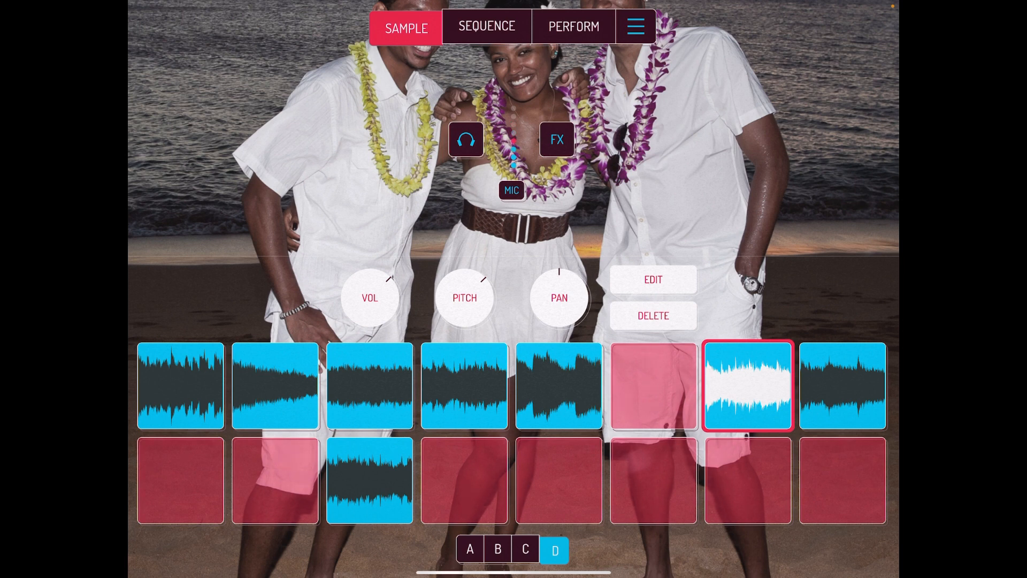
left_click(557, 140)
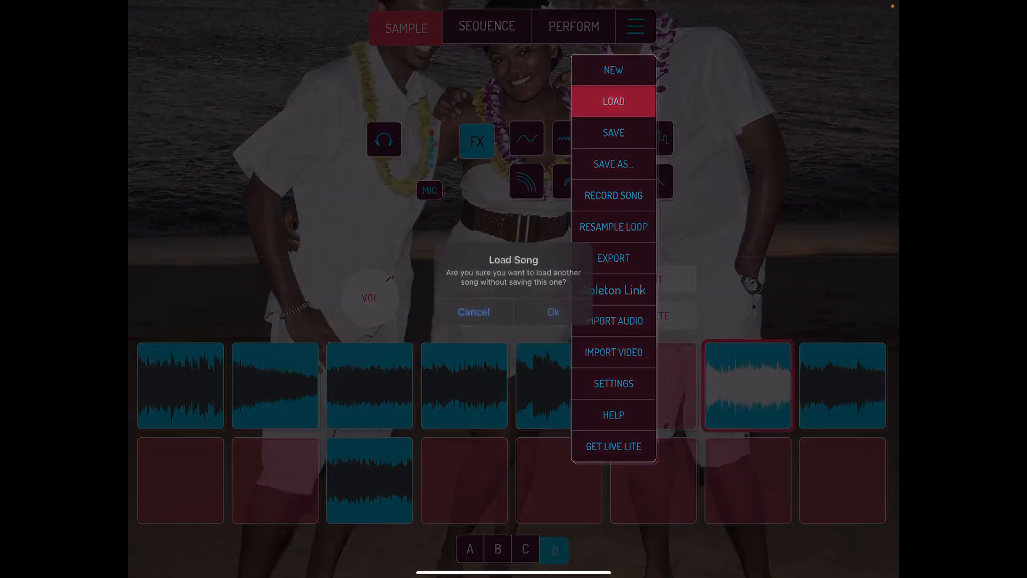
Step: Confirm loading without saving, then try the Recent, Z-A and A-Z song sort orders, ending on A-Z
left_click(473, 312)
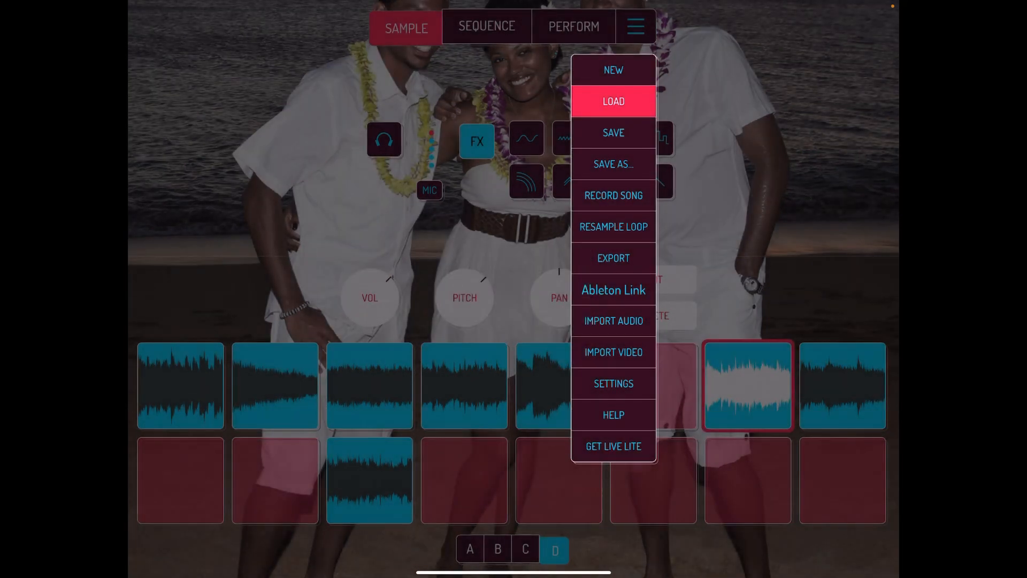
left_click(613, 102)
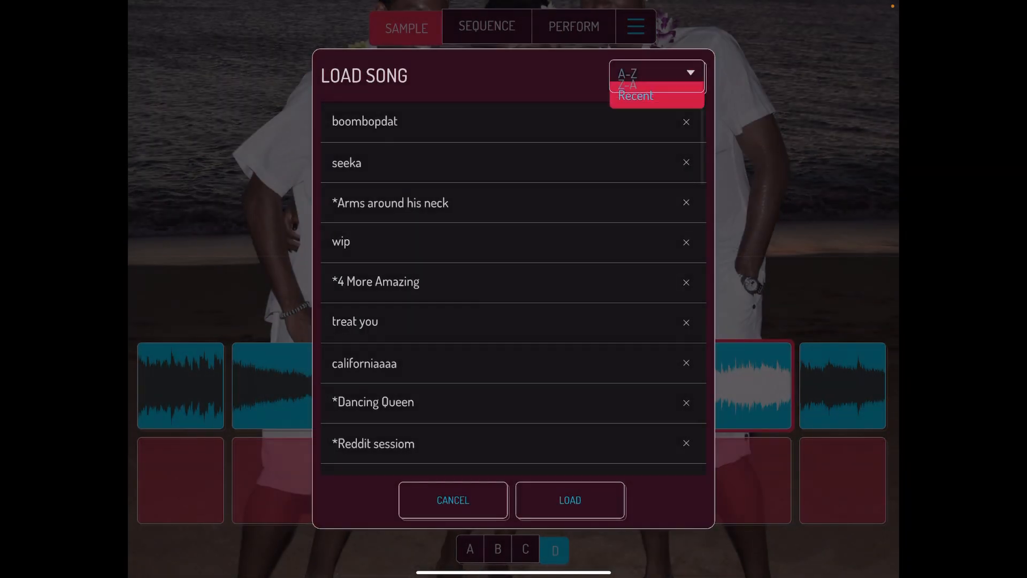
left_click(636, 96)
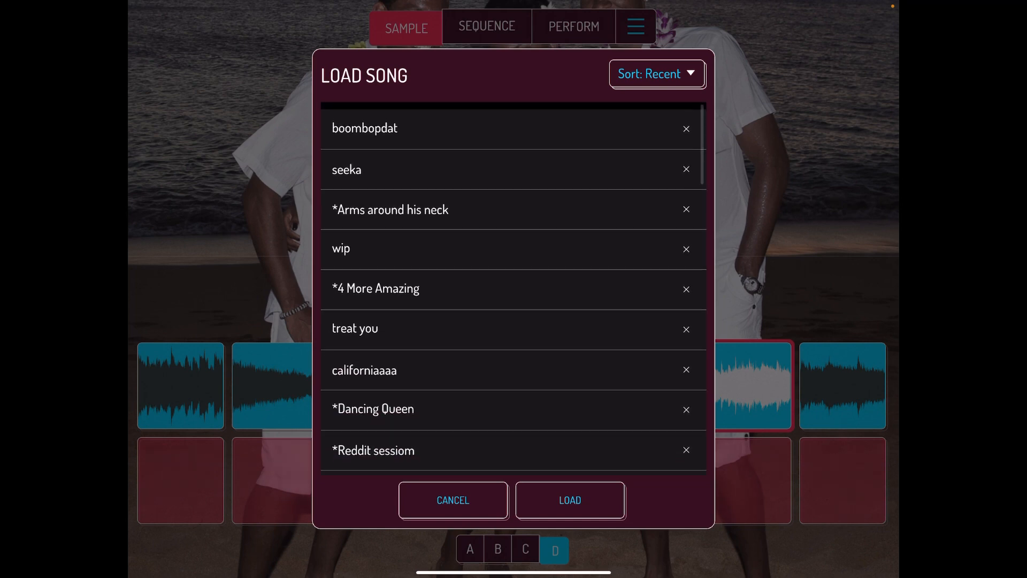
left_click(655, 72)
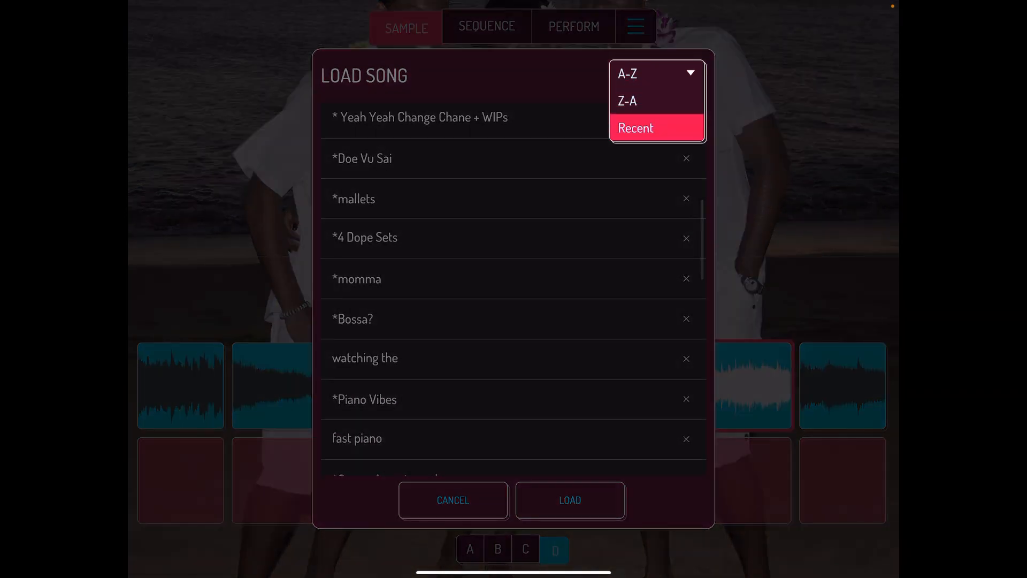
left_click(627, 73)
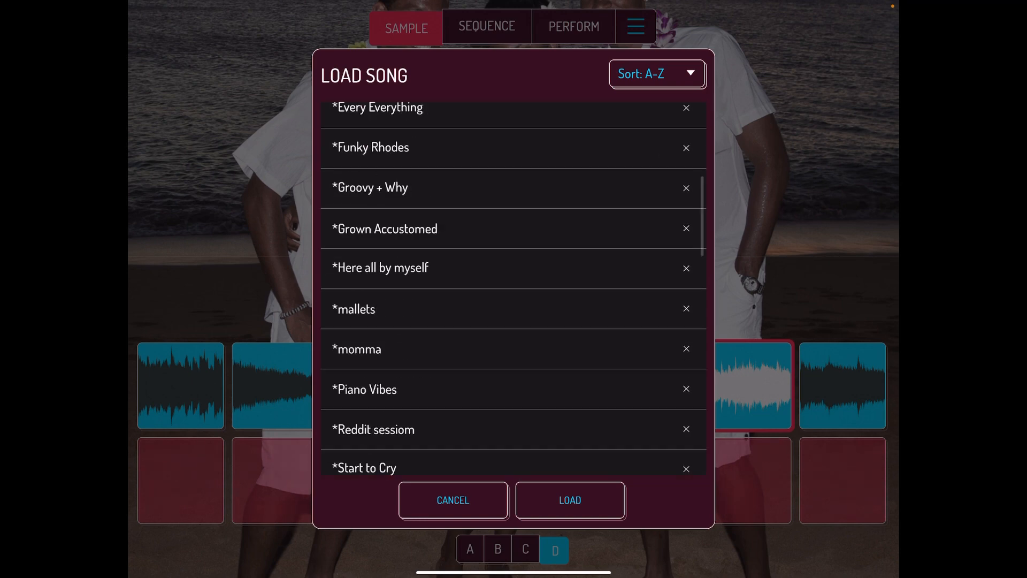
left_click(656, 72)
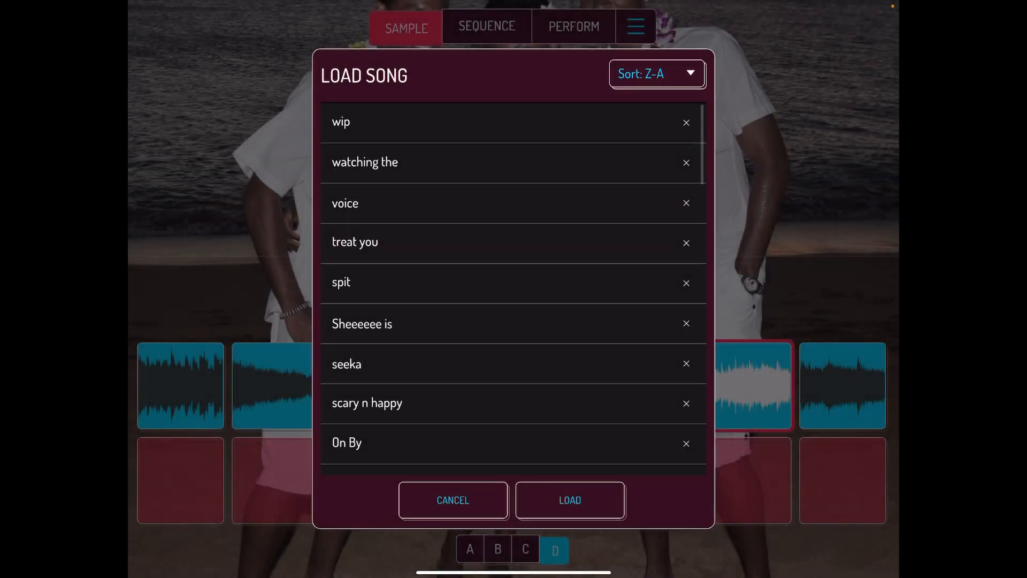
left_click(655, 73)
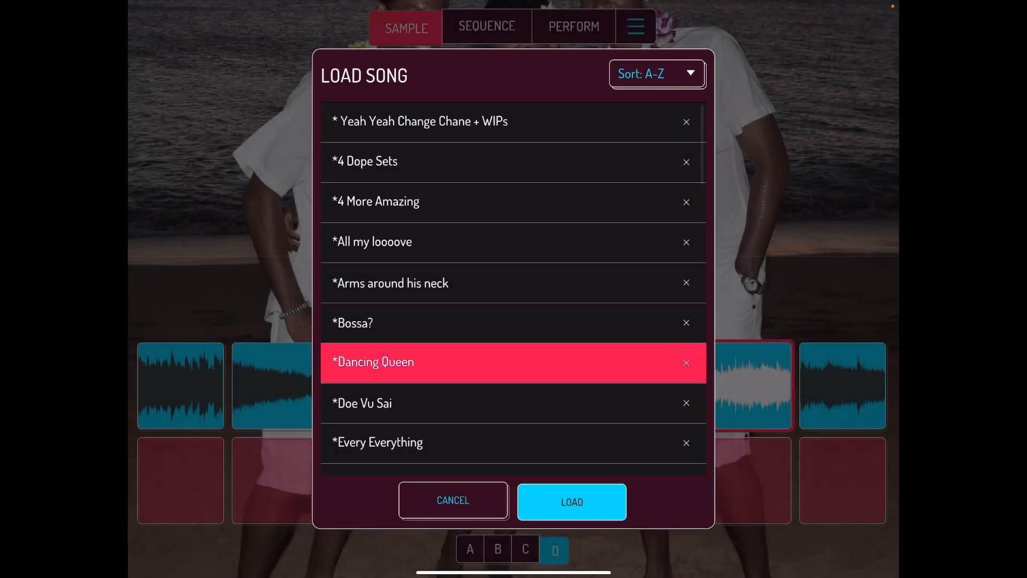
Step: Load Dancing Queen and view the sounds in pad banks A and B
left_click(571, 501)
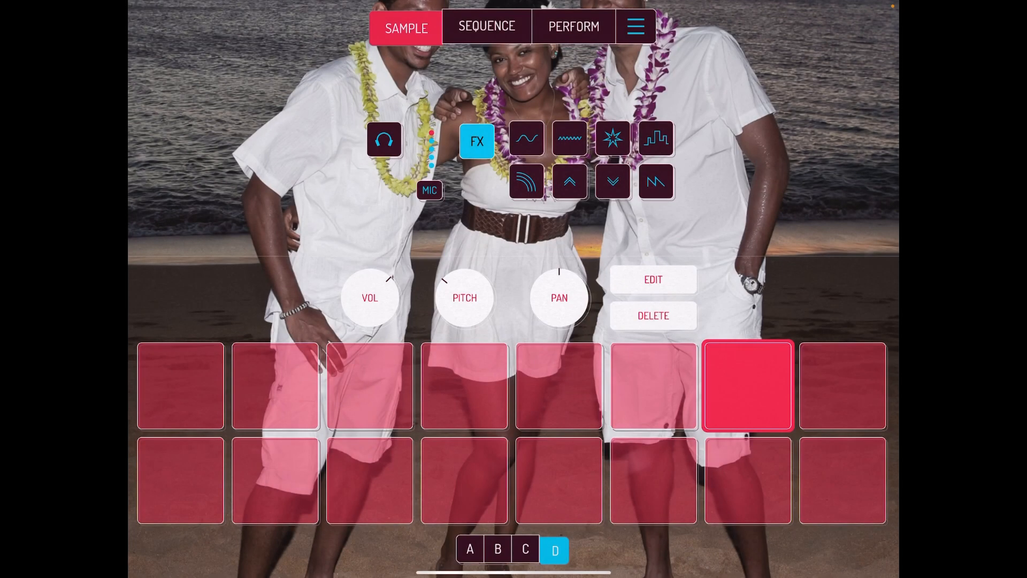
left_click(470, 549)
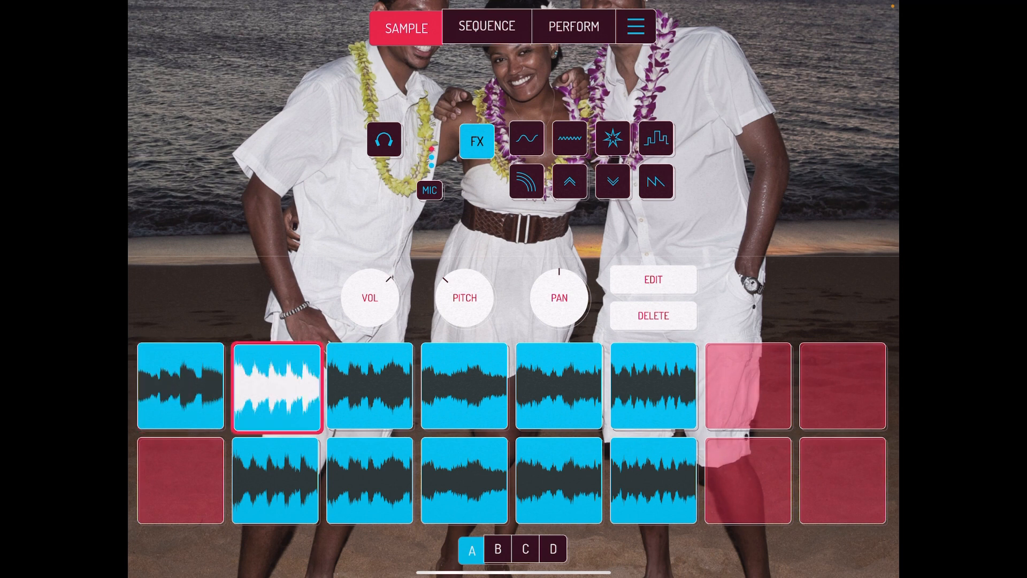
left_click(498, 549)
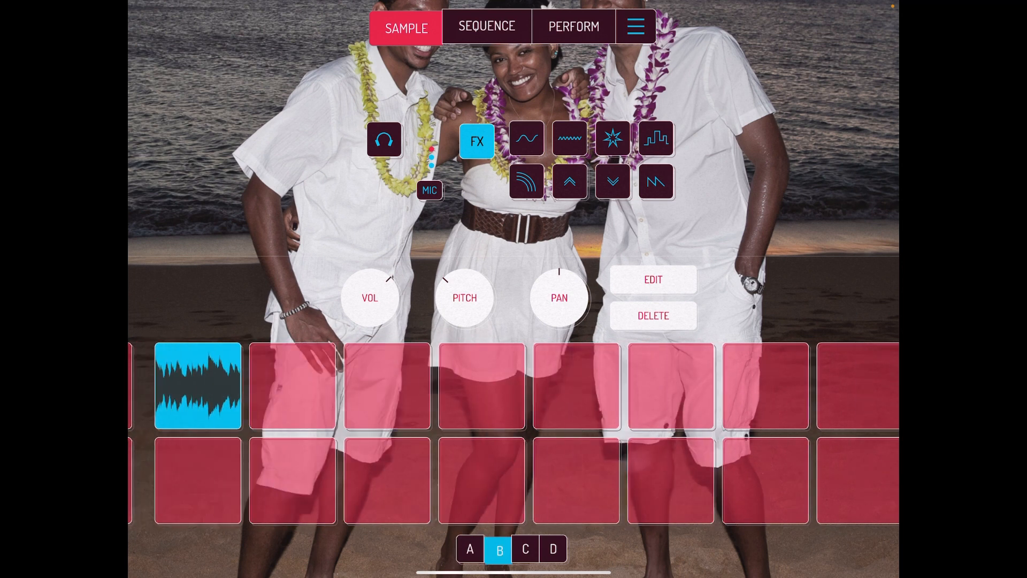
Step: Switch to bank C and audition several of its pads
left_click(525, 549)
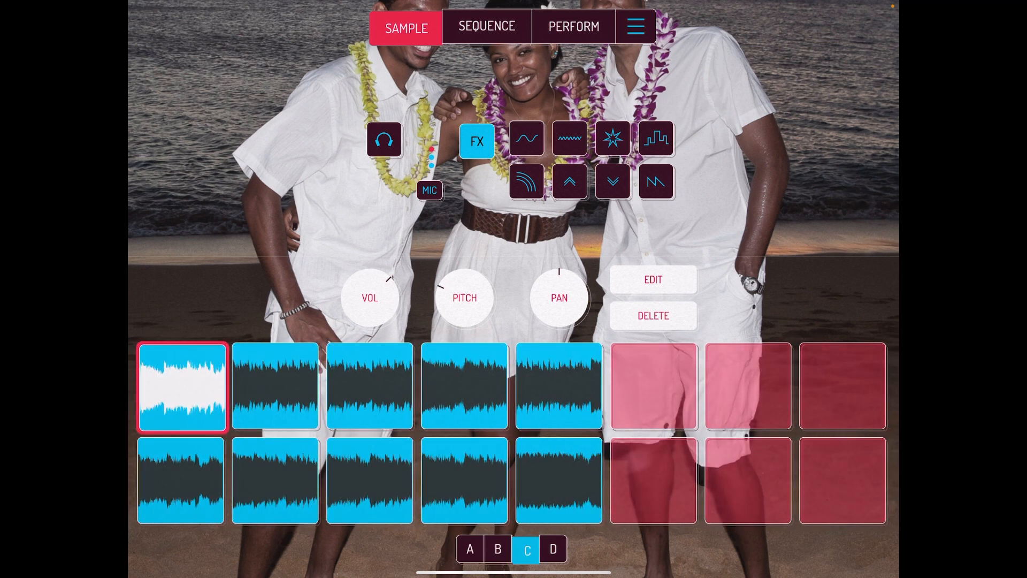
left_click(275, 386)
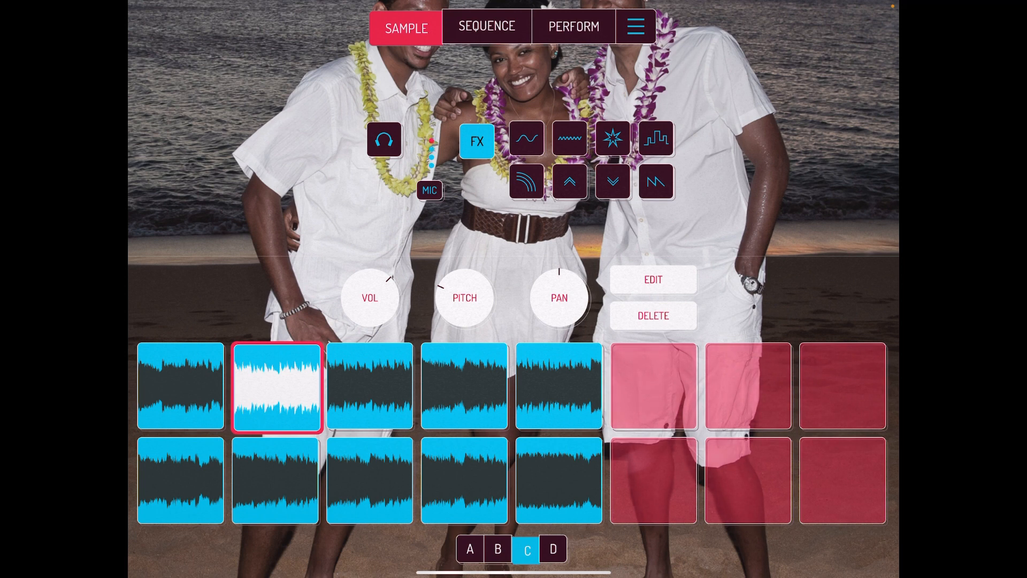
left_click(370, 480)
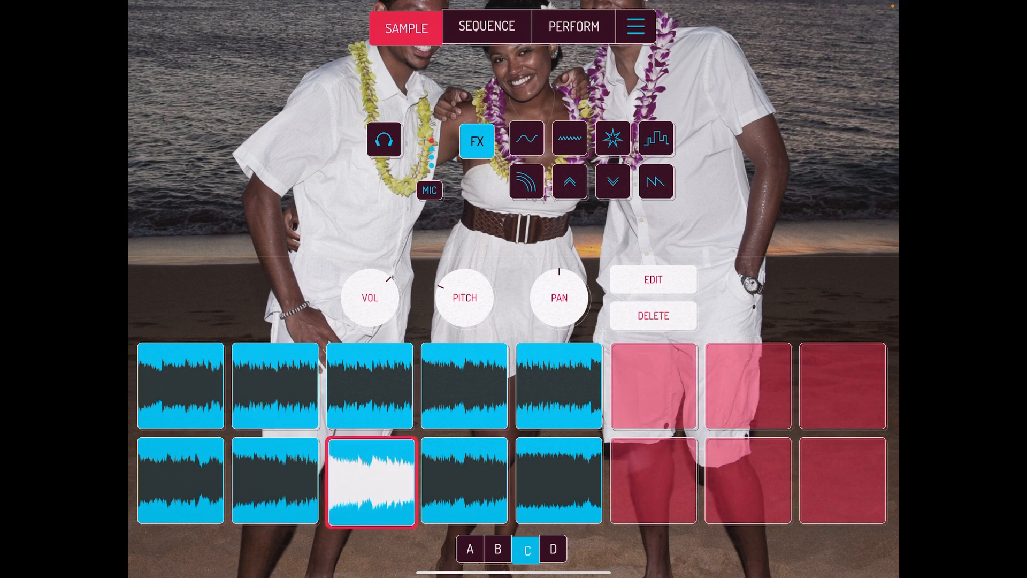
left_click(274, 481)
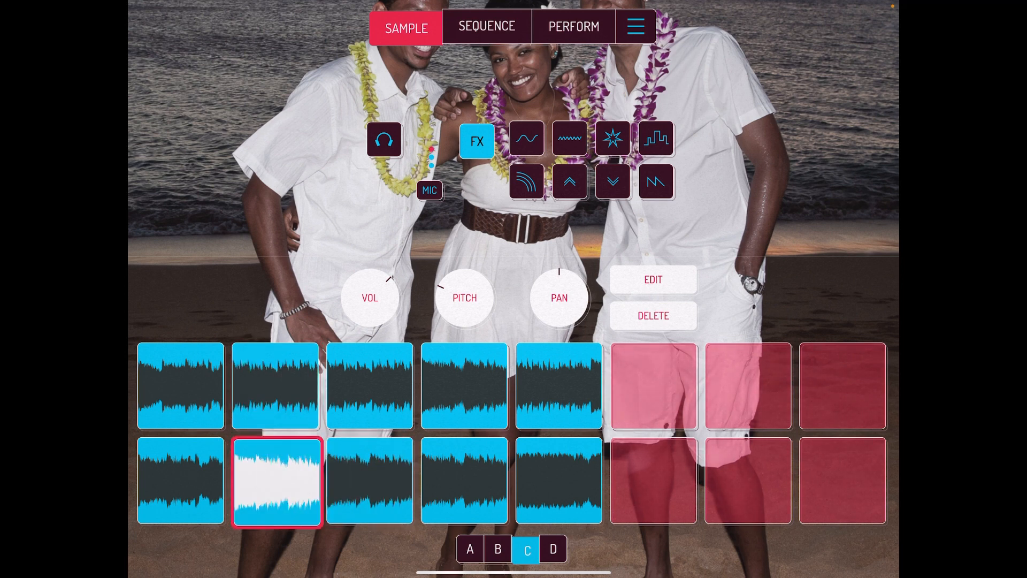
left_click(370, 479)
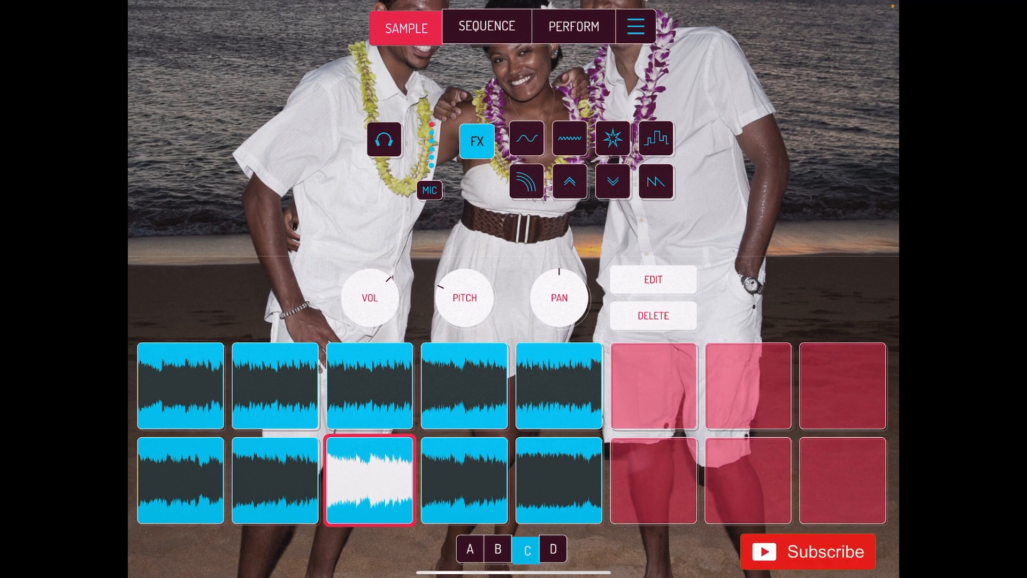
left_click(808, 551)
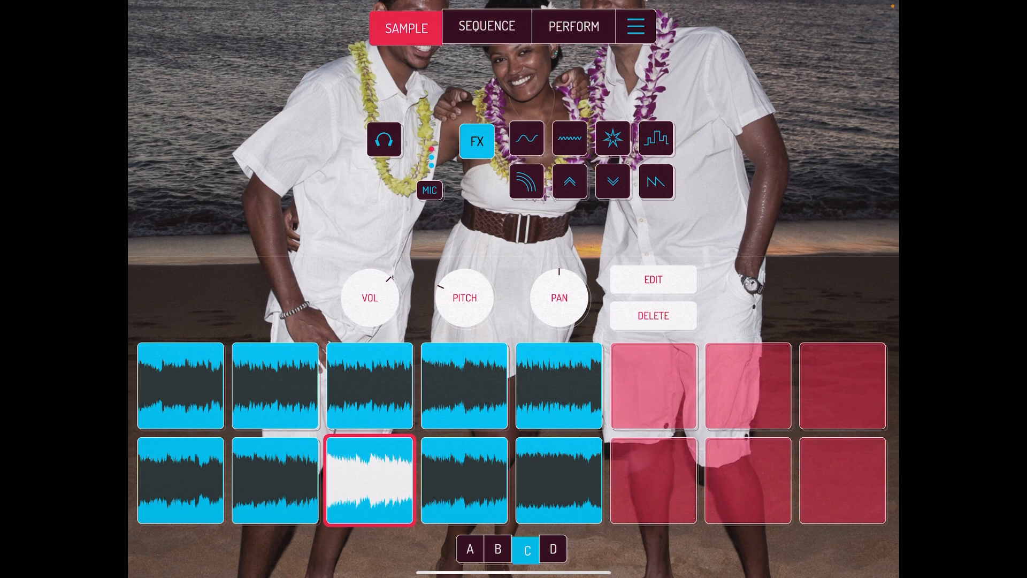
left_click(180, 385)
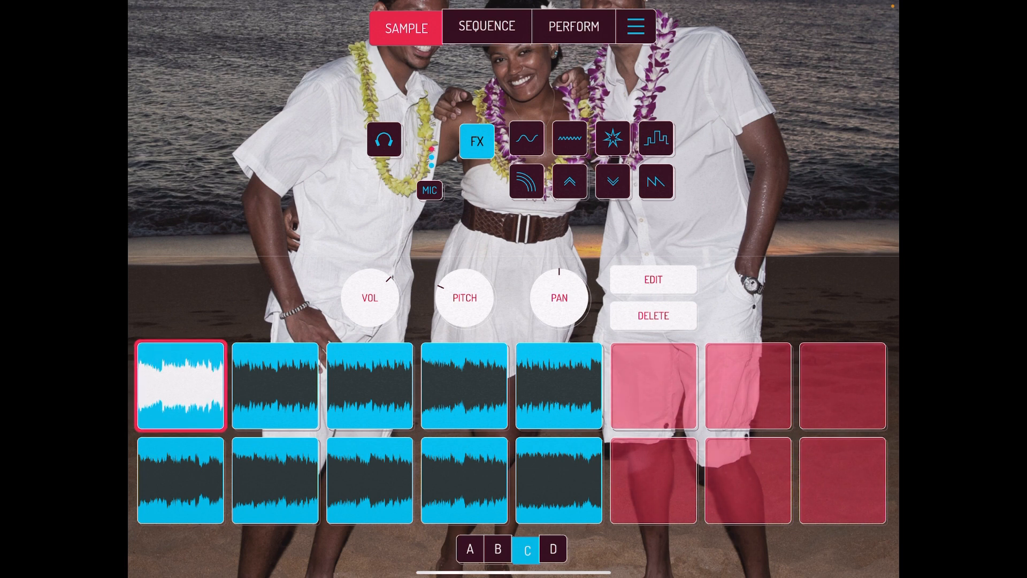
left_click(276, 385)
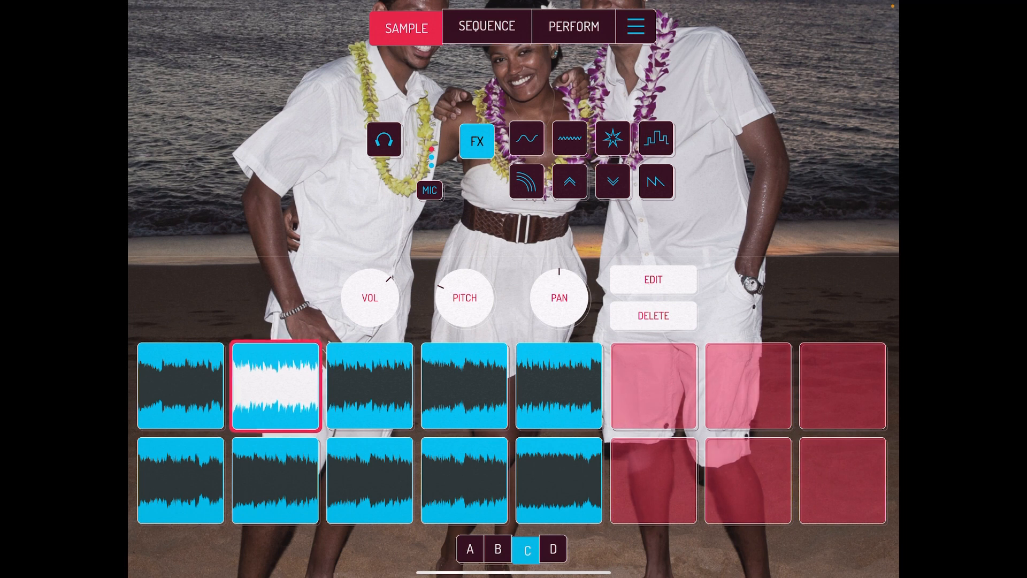
left_click(369, 385)
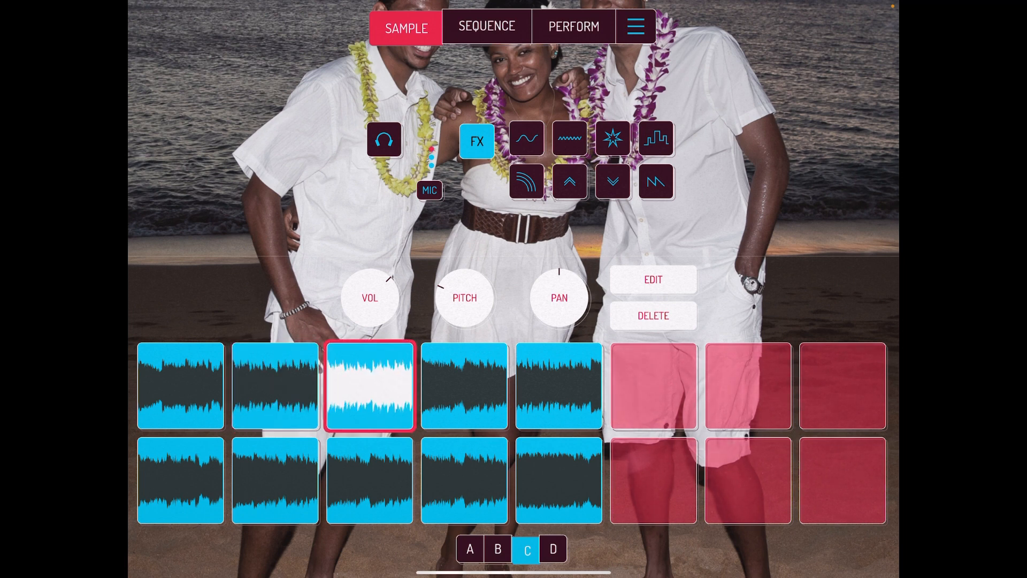
left_click(464, 385)
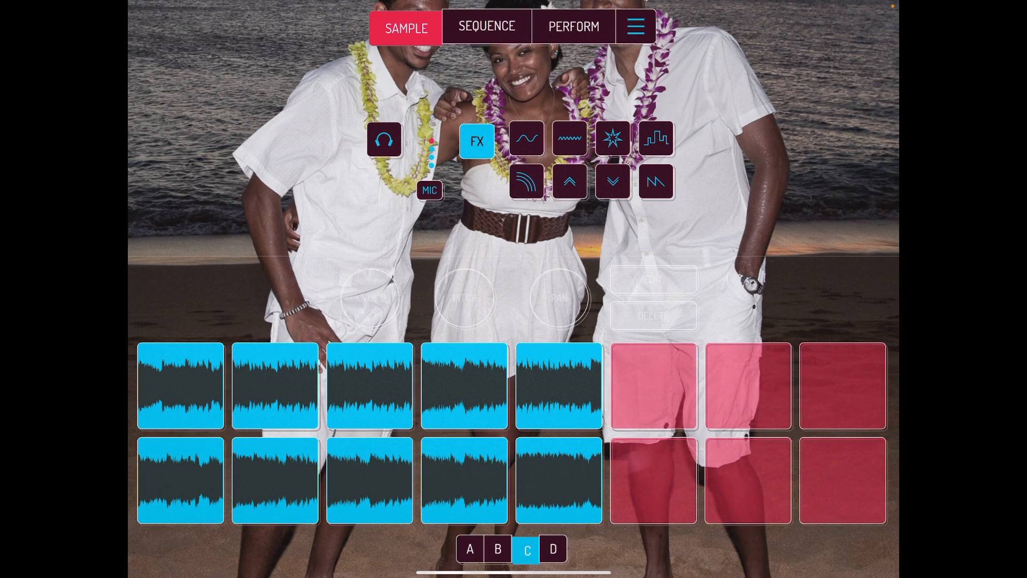
Step: Tour the SEQUENCE, PERFORM and SAMPLE tabs, end on SEQUENCE and start playing the 86.9 BPM sequence
left_click(487, 27)
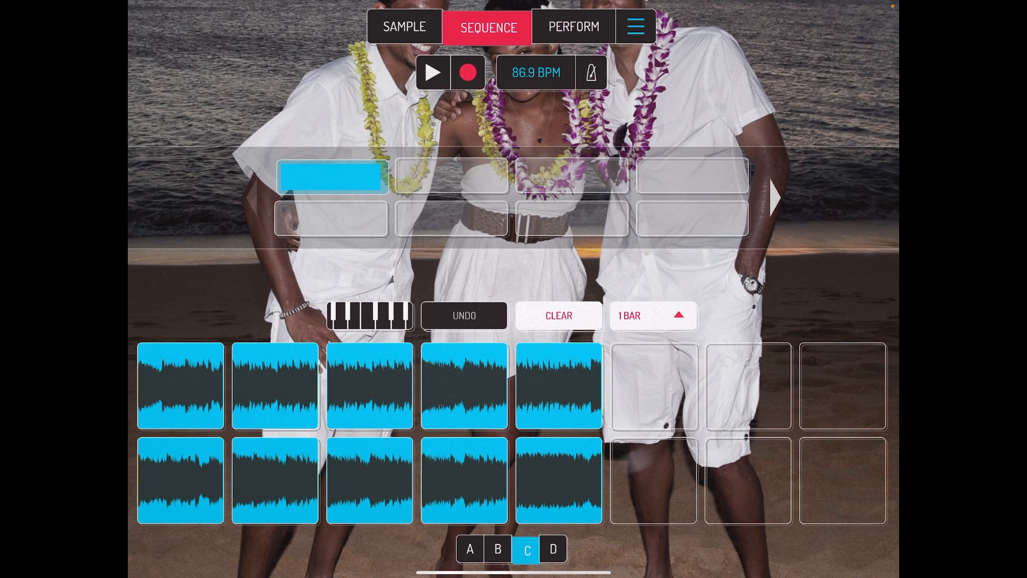
left_click(574, 26)
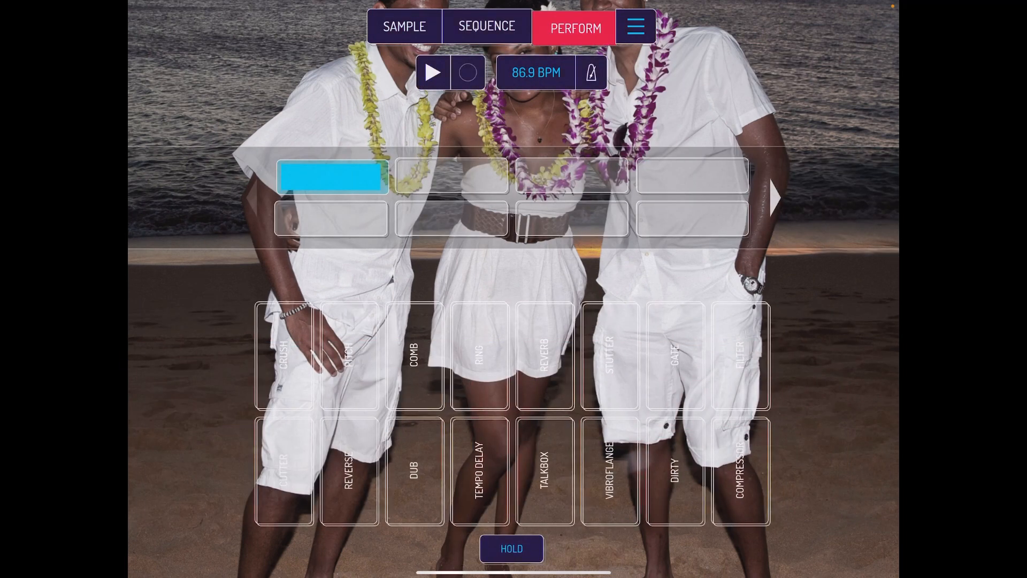
left_click(405, 27)
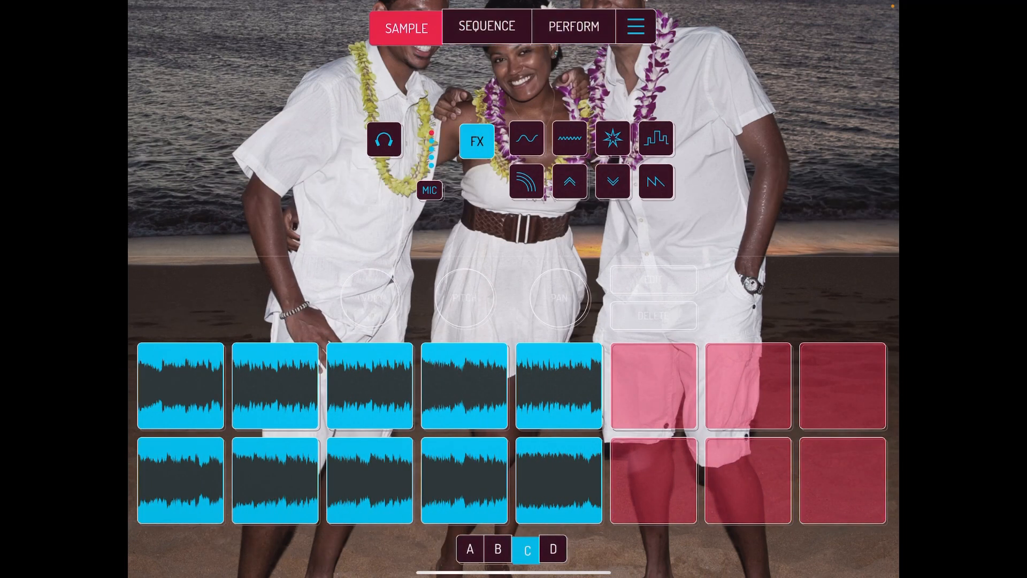
left_click(487, 27)
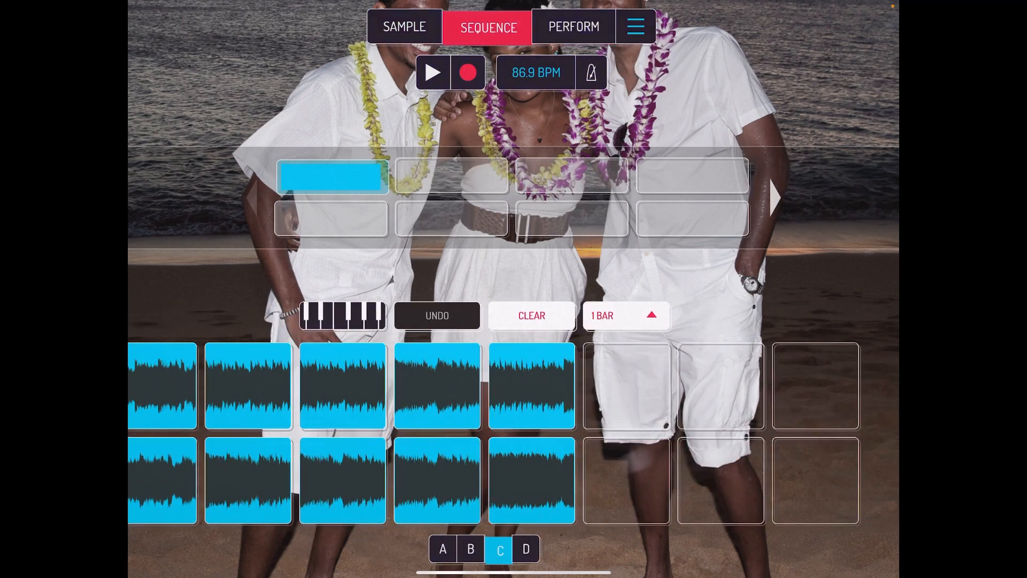
left_click(405, 26)
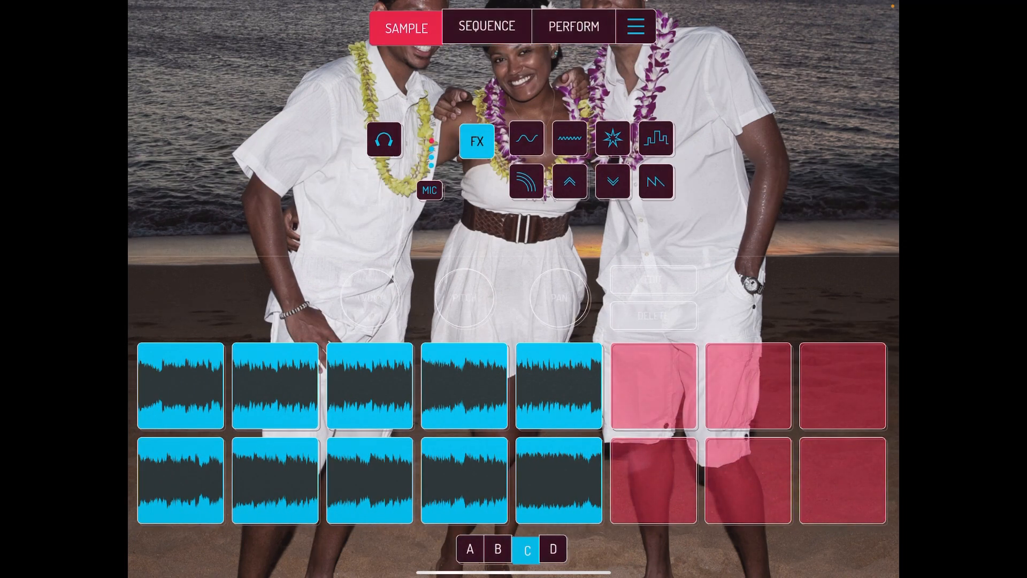
left_click(487, 26)
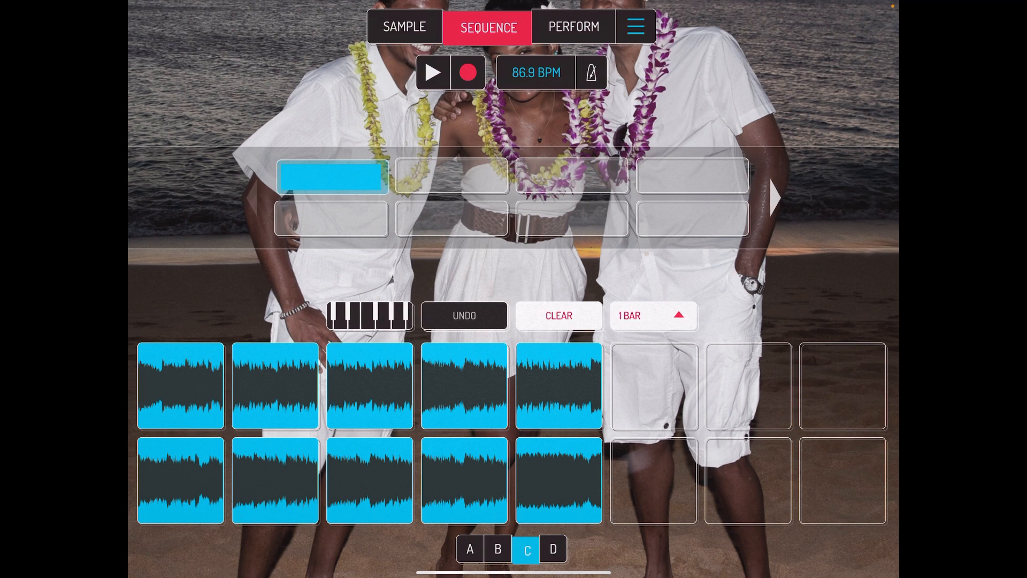
left_click(432, 72)
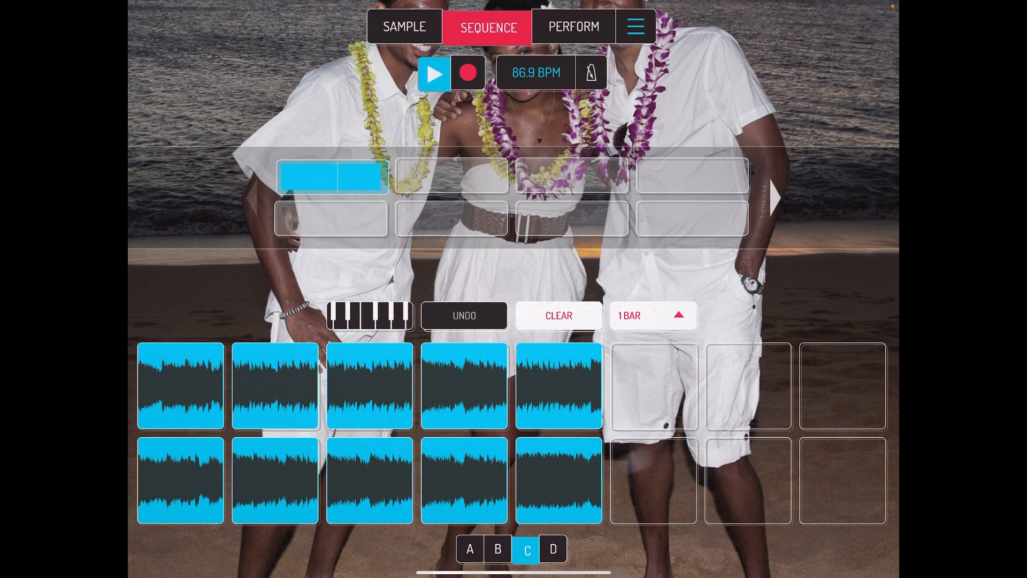
Step: Stop sequencer playback, then tap two controls along the bottom of the screen
left_click(434, 73)
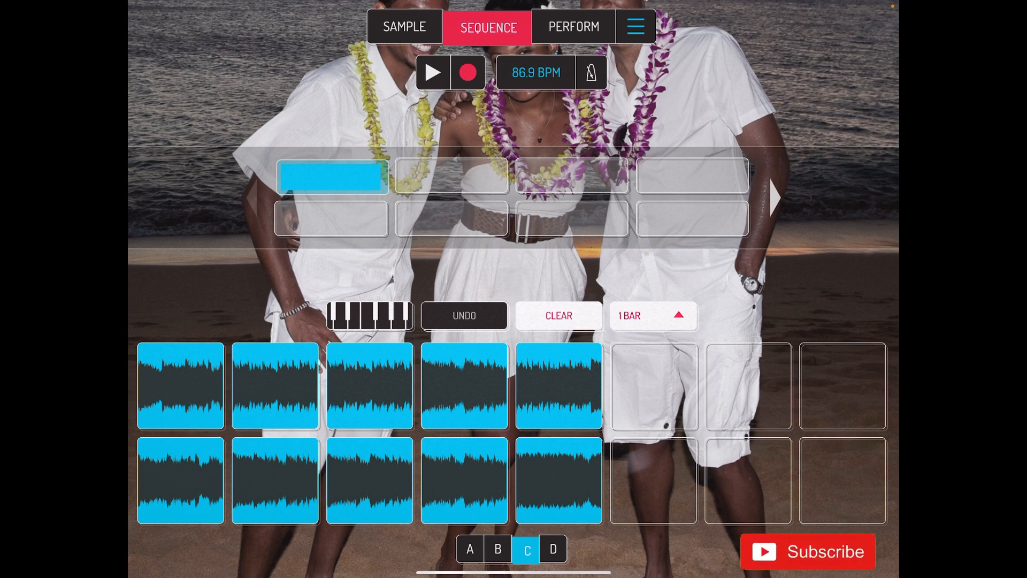
left_click(808, 551)
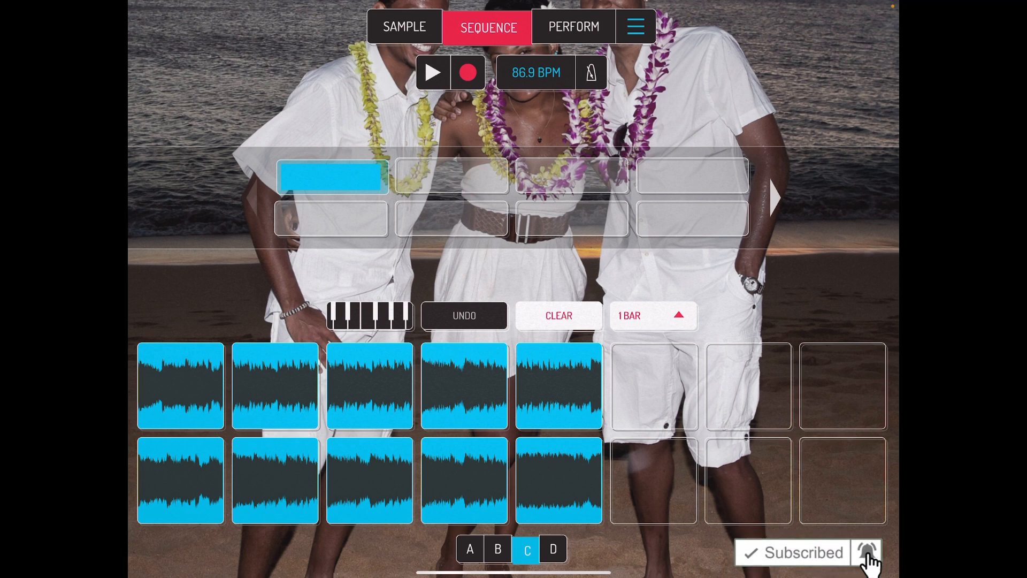
left_click(868, 552)
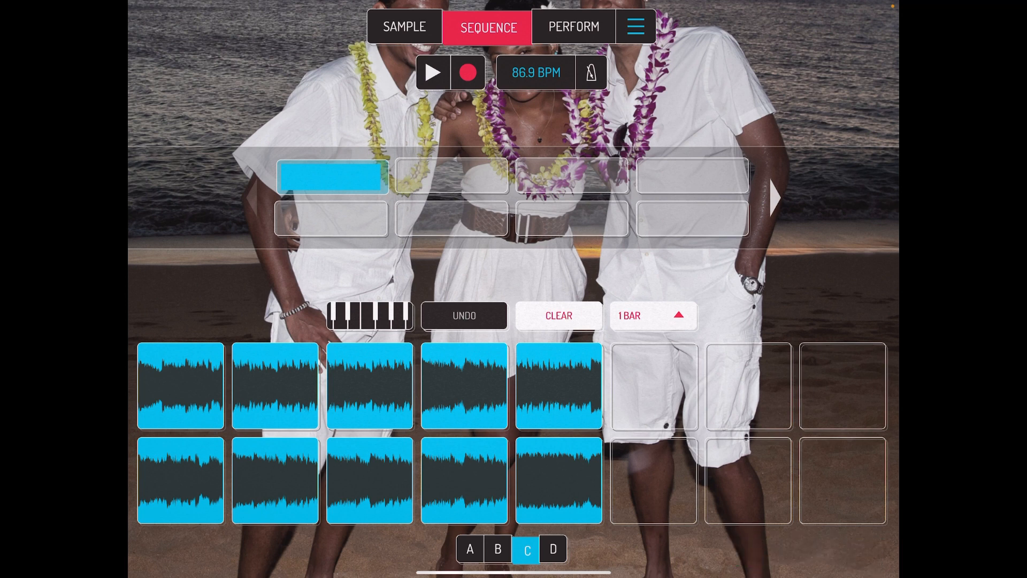